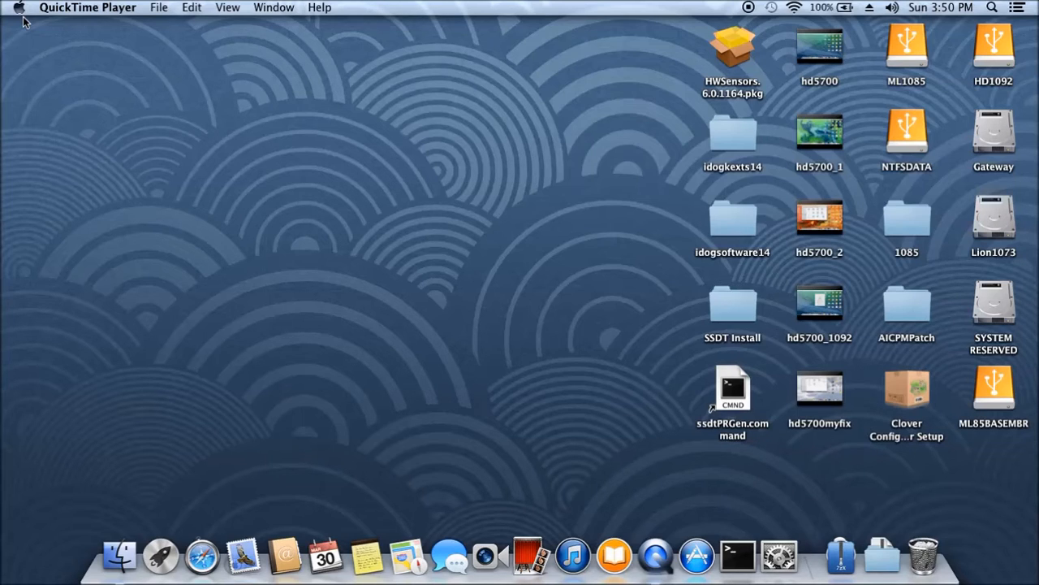
{"action": "mouse_move", "coordinate": [23, 31]}
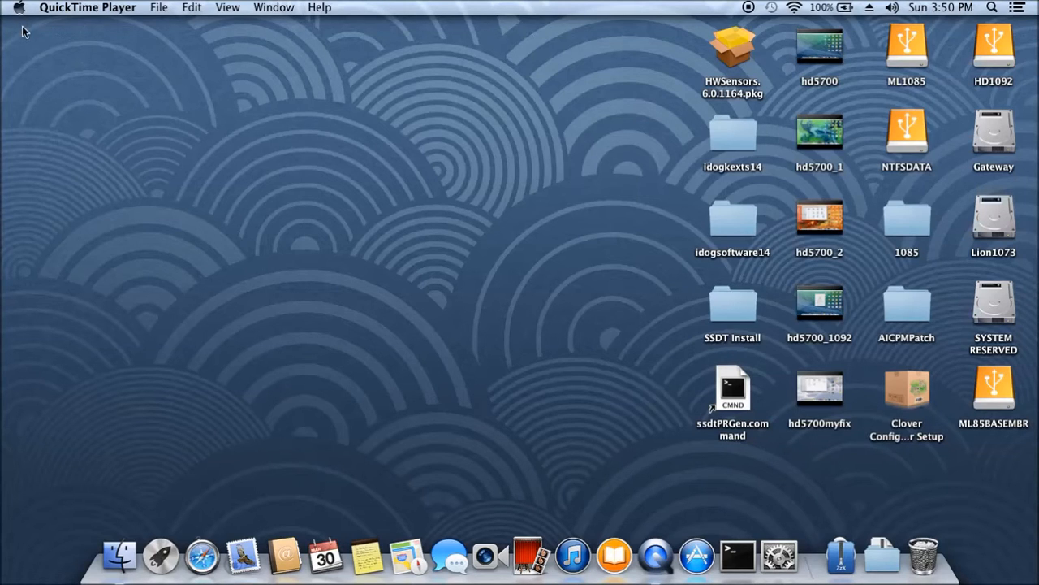
{"action": "mouse_move", "coordinate": [50, 97]}
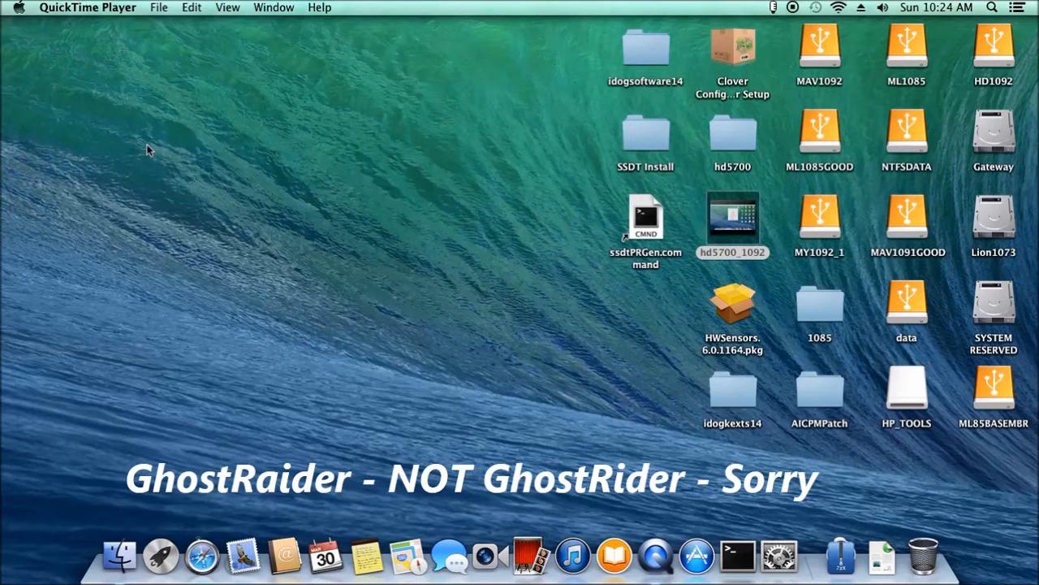
{"action": "mouse_move", "coordinate": [18, 24]}
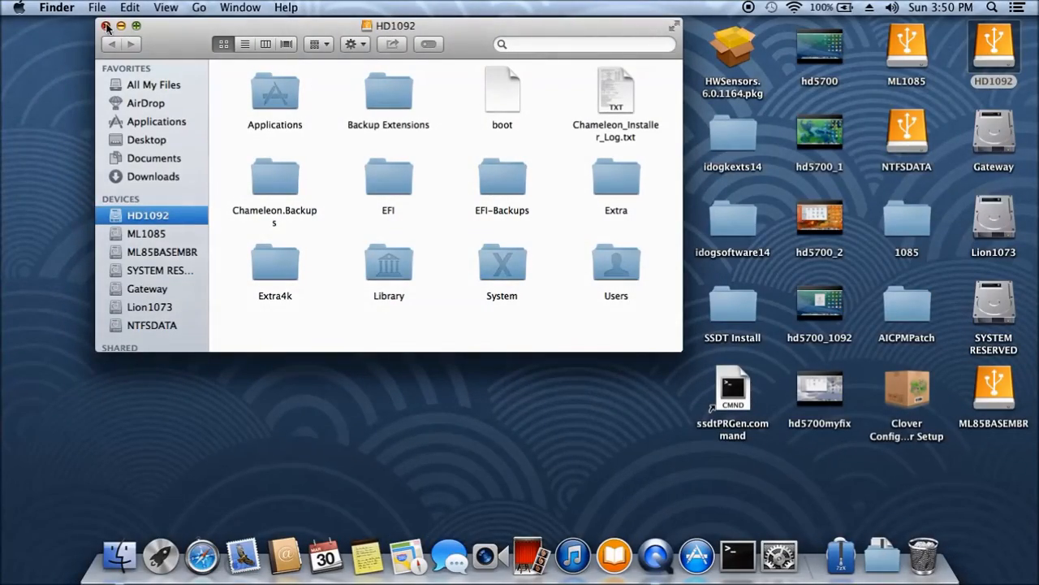
Step: Close the HD1092 volume's Finder window, leaving only the desktop icons
{"action": "left_click", "coordinate": [106, 26]}
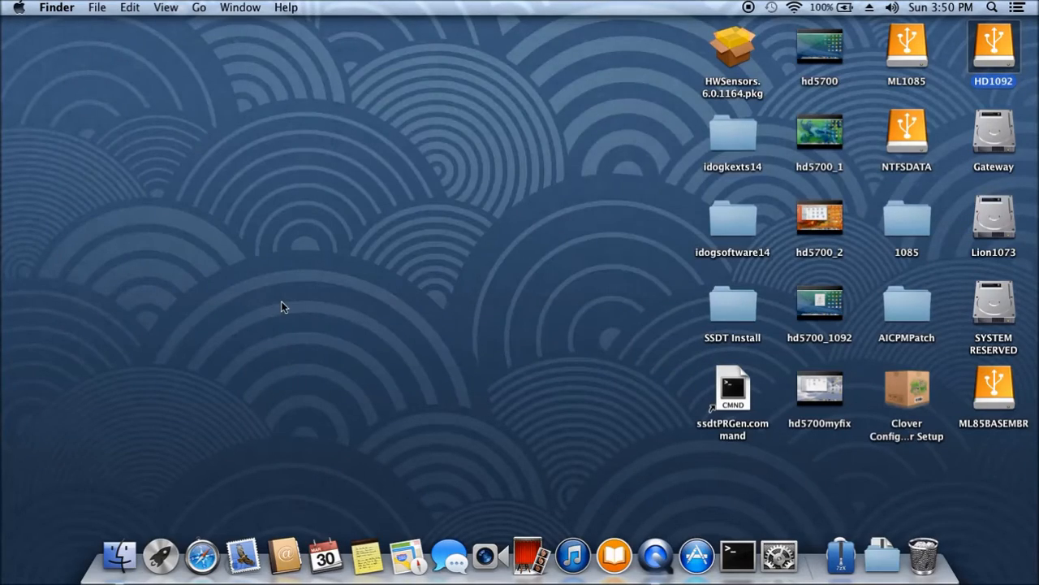
{"action": "mouse_move", "coordinate": [644, 273]}
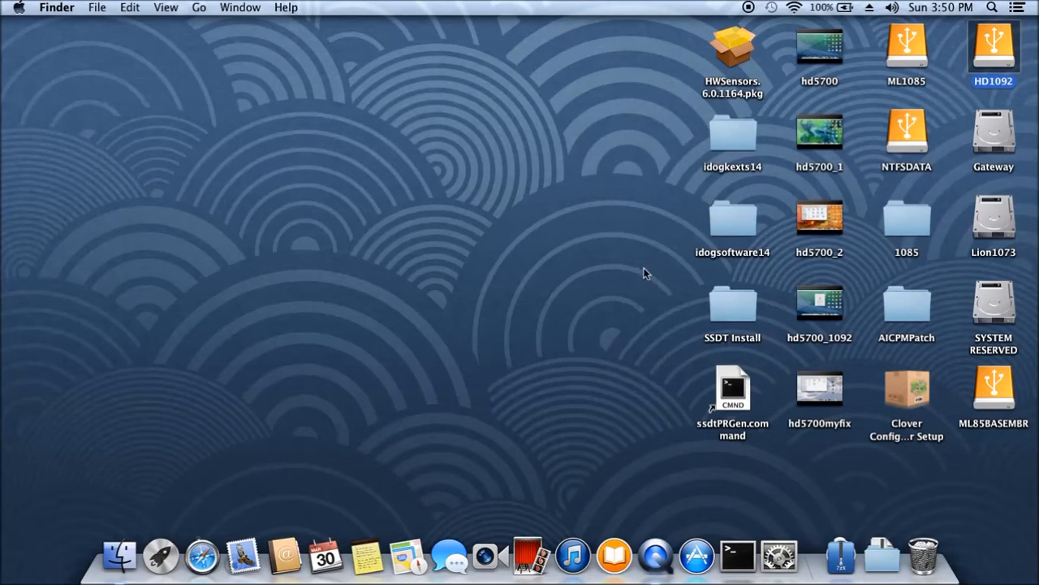
{"action": "left_click", "coordinate": [841, 556]}
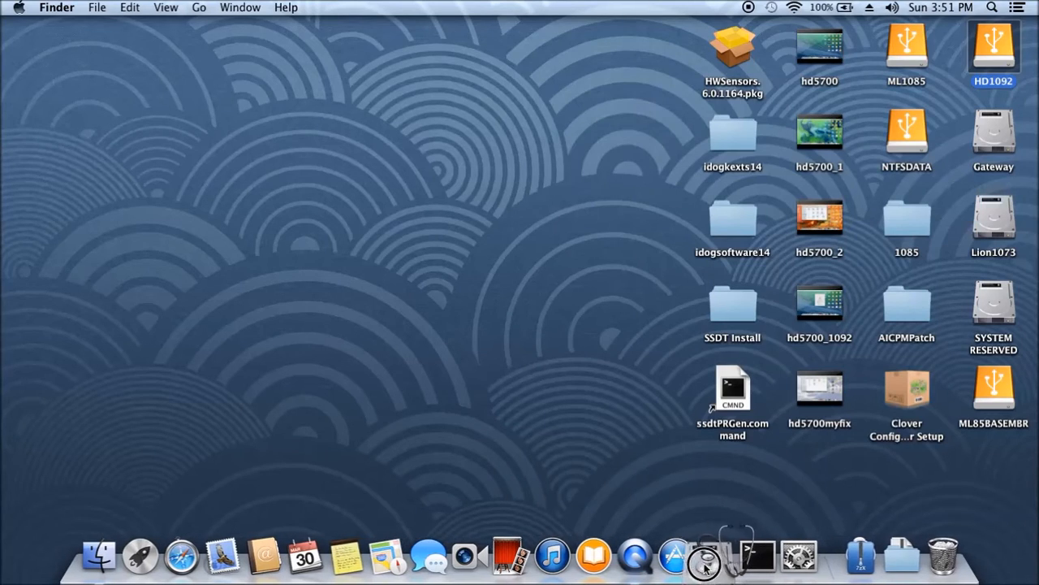
{"action": "mouse_move", "coordinate": [715, 556]}
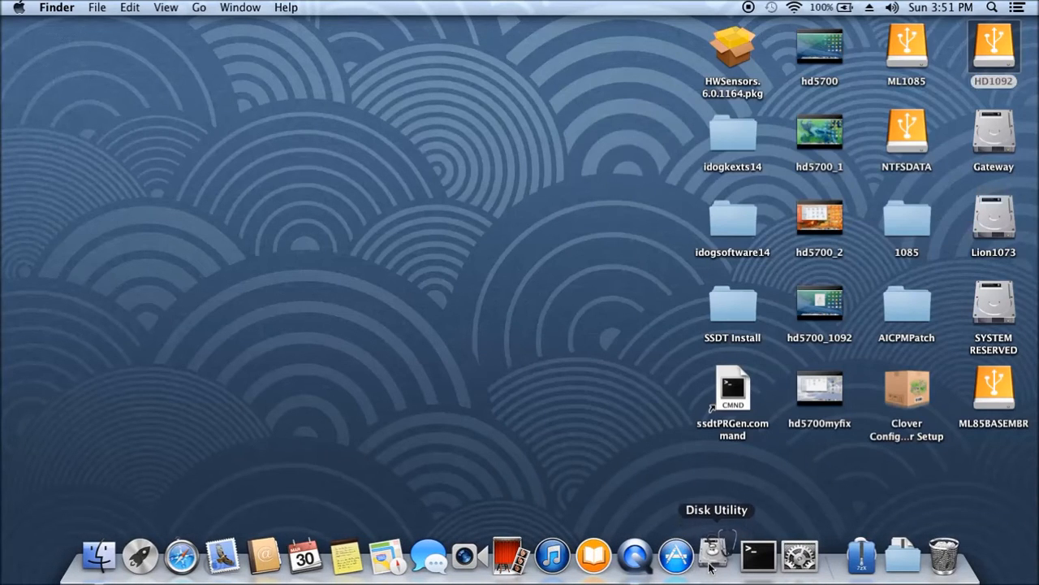
Step: Open Disk Utility and view Lion1073, Gateway, then the 500.11 GB WDC drive's MBR details
{"action": "left_click", "coordinate": [717, 556]}
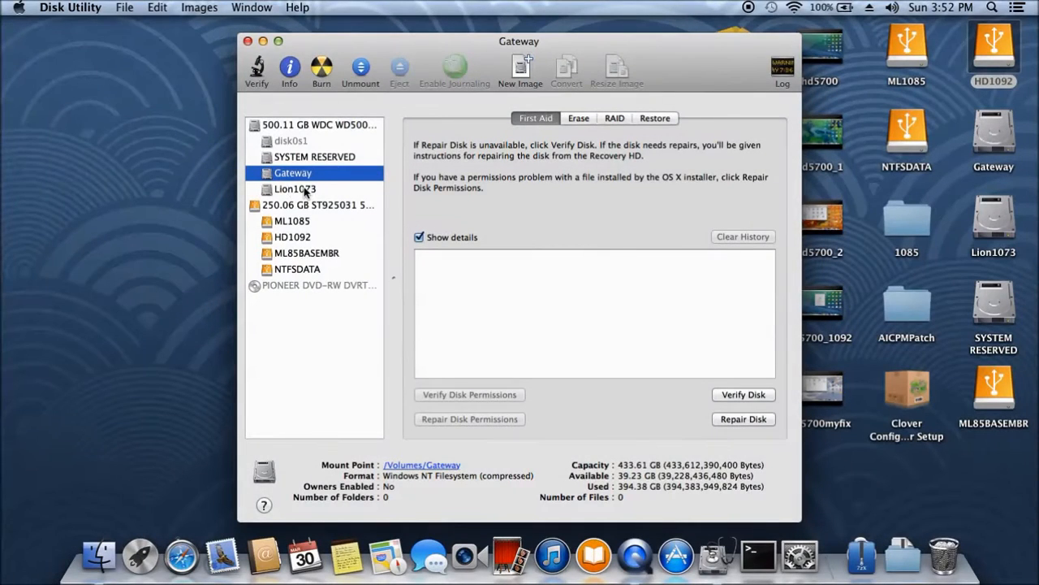
{"action": "left_click", "coordinate": [295, 188]}
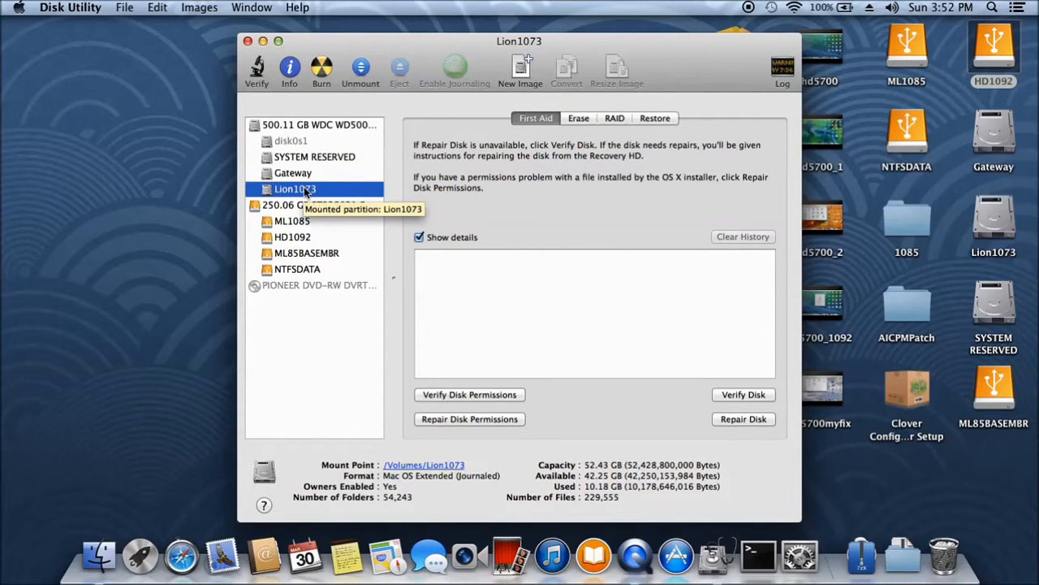
{"action": "mouse_move", "coordinate": [321, 193]}
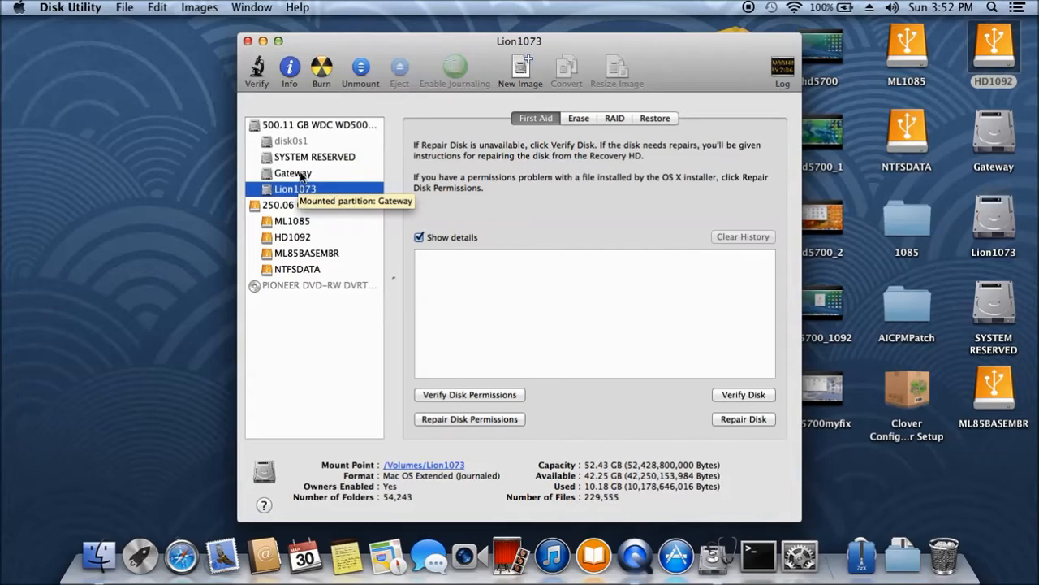
{"action": "left_click", "coordinate": [293, 173]}
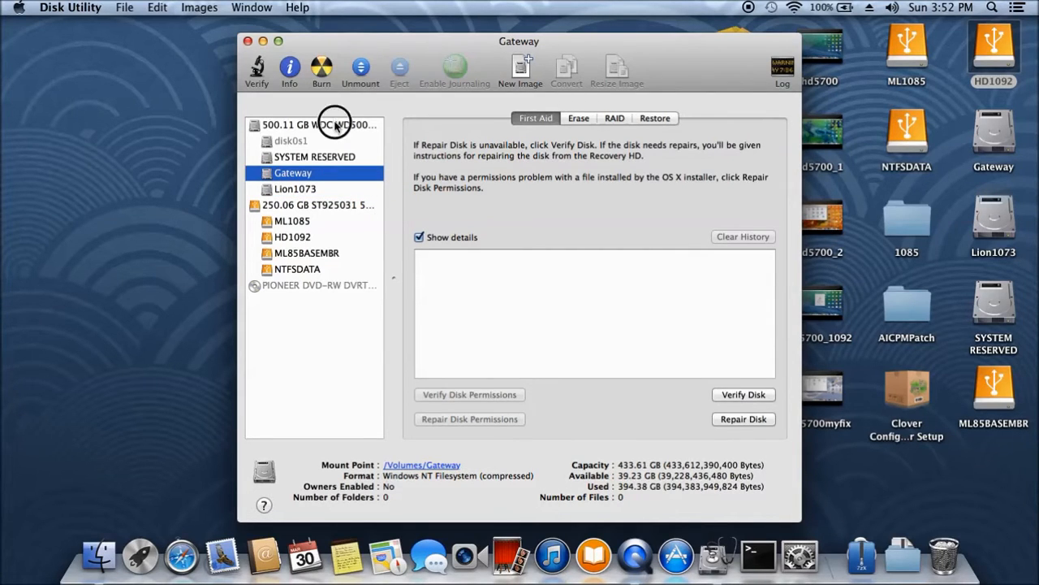
{"action": "left_click", "coordinate": [317, 124]}
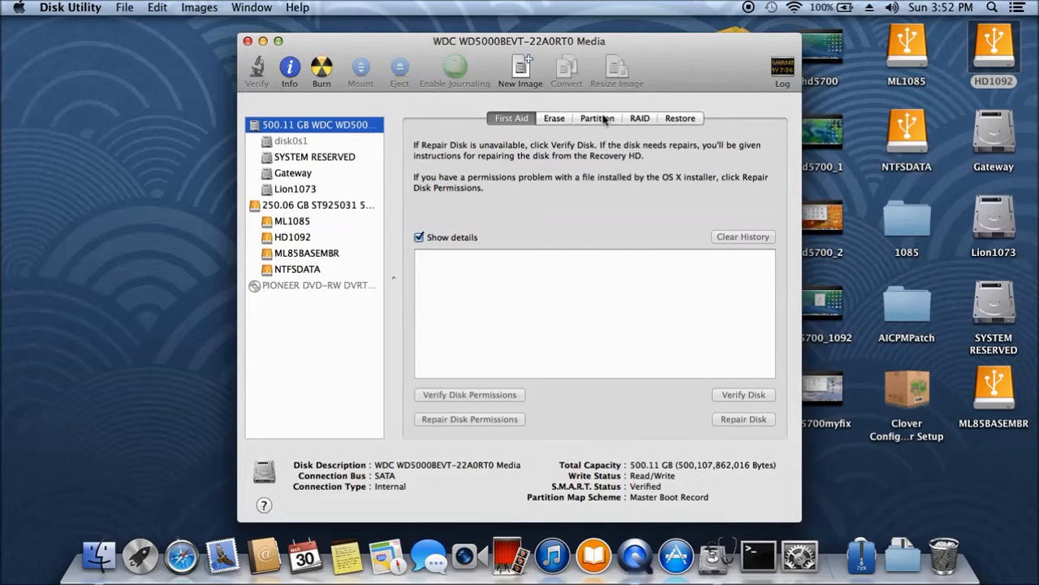
{"action": "mouse_move", "coordinate": [658, 503]}
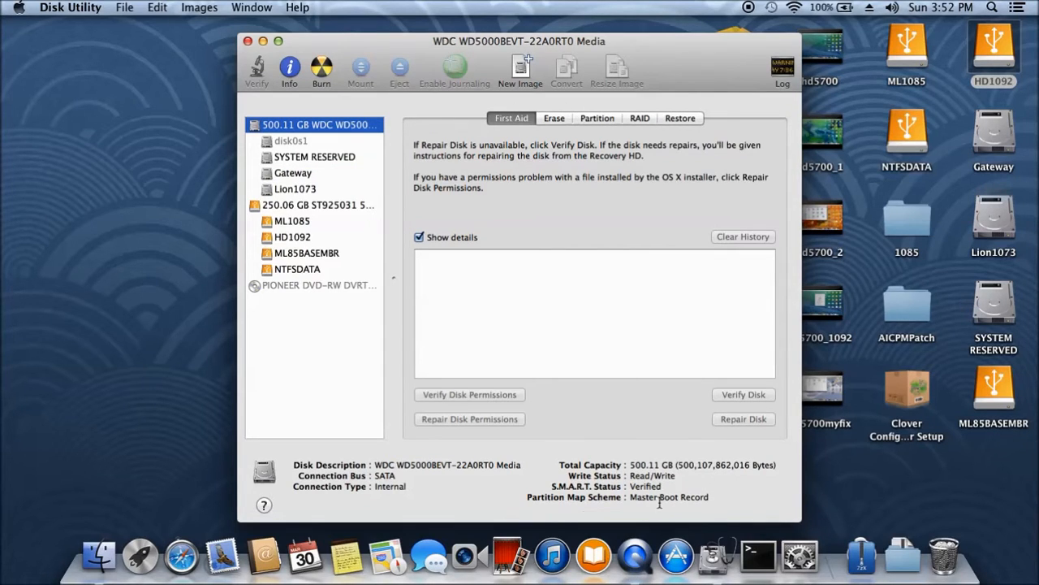
{"action": "mouse_move", "coordinate": [659, 502]}
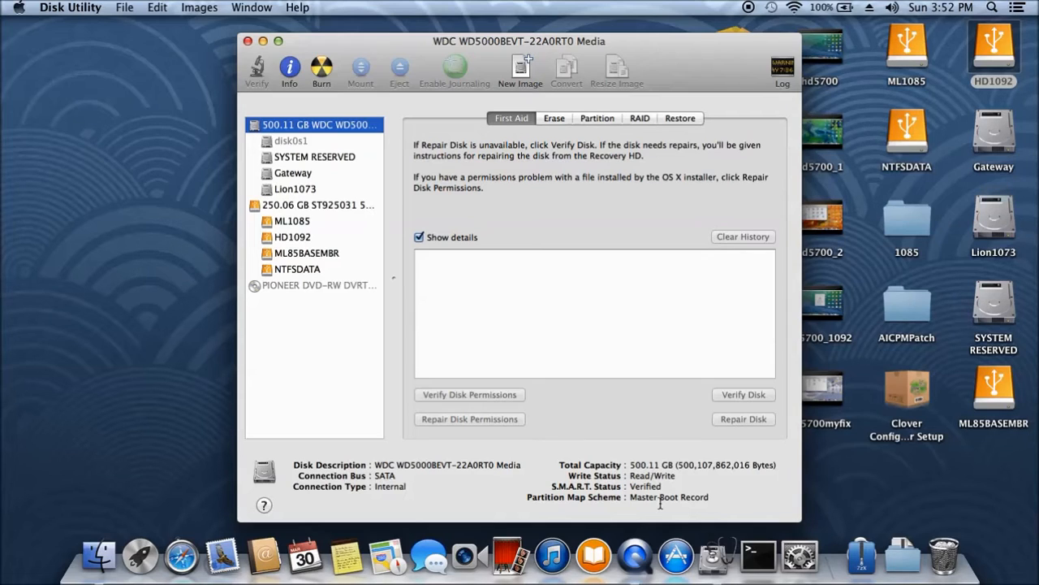
{"action": "mouse_move", "coordinate": [656, 293]}
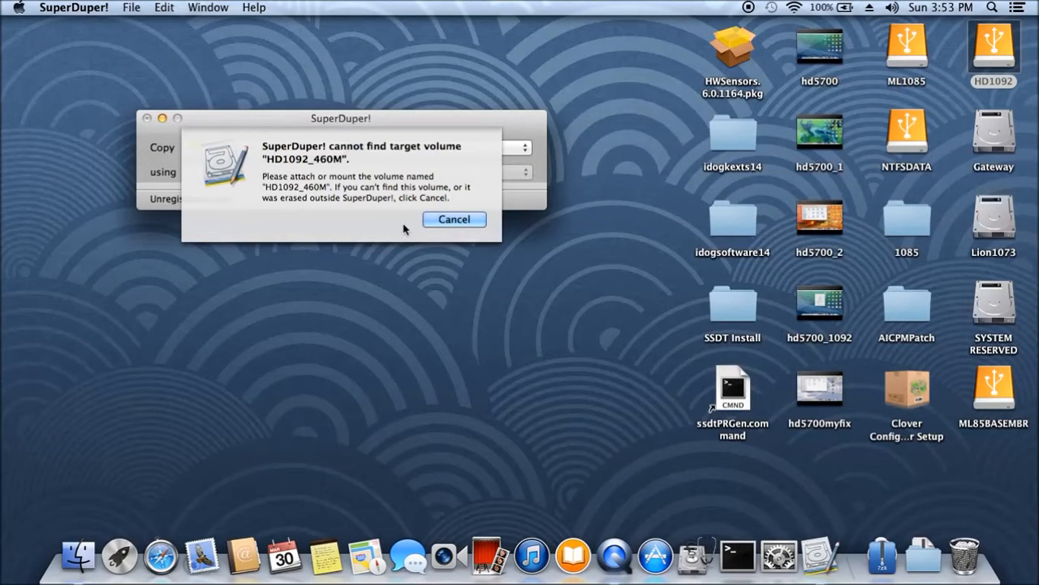
Step: Cancel the 'cannot find target volume' alert, keeping HD1092 as the source
{"action": "left_click", "coordinate": [454, 219]}
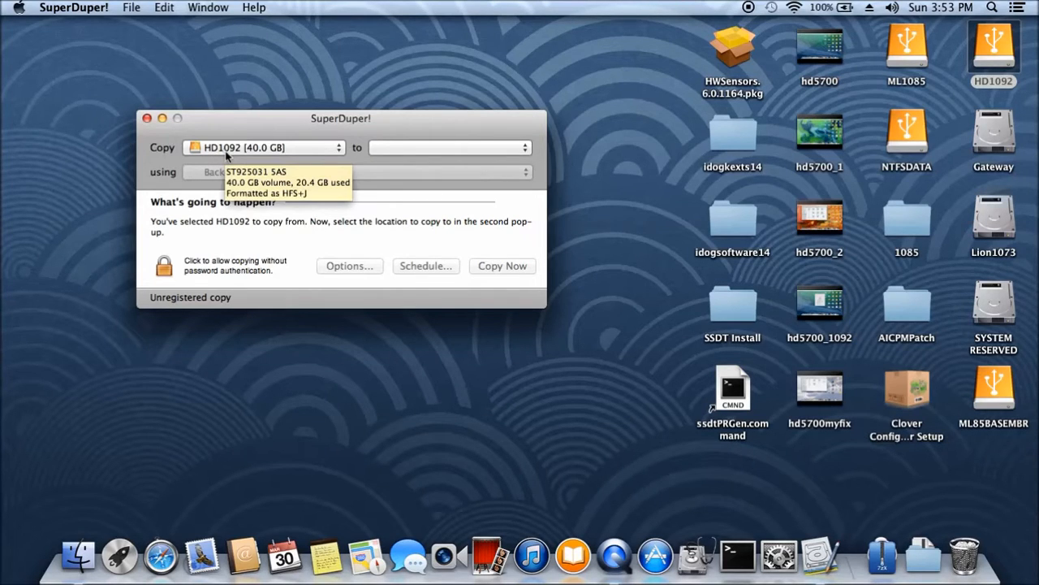
{"action": "mouse_move", "coordinate": [236, 156]}
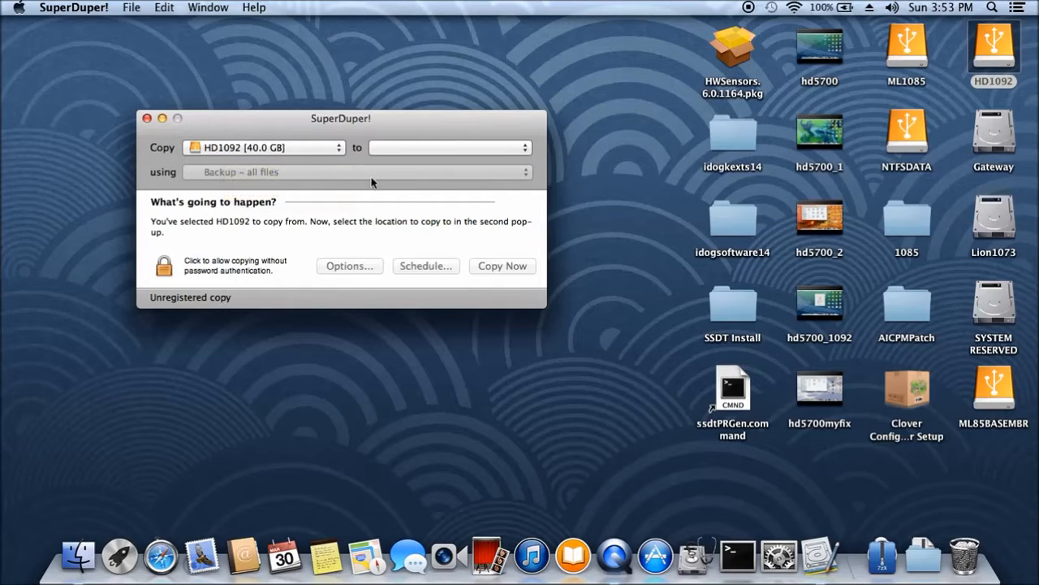
{"action": "mouse_move", "coordinate": [615, 359]}
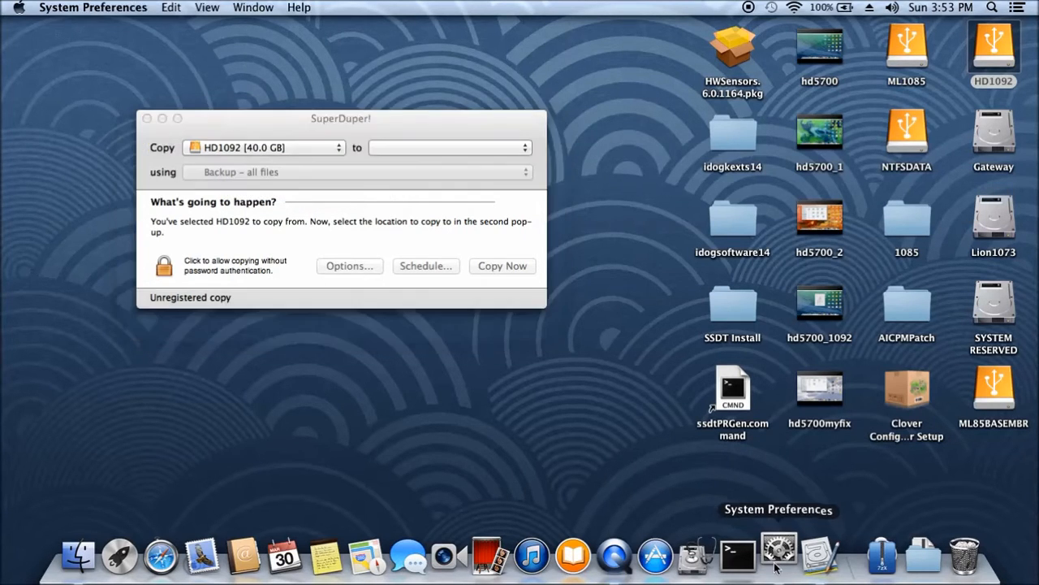
Step: Open System Preferences and view the Network pane
{"action": "left_click", "coordinate": [778, 555]}
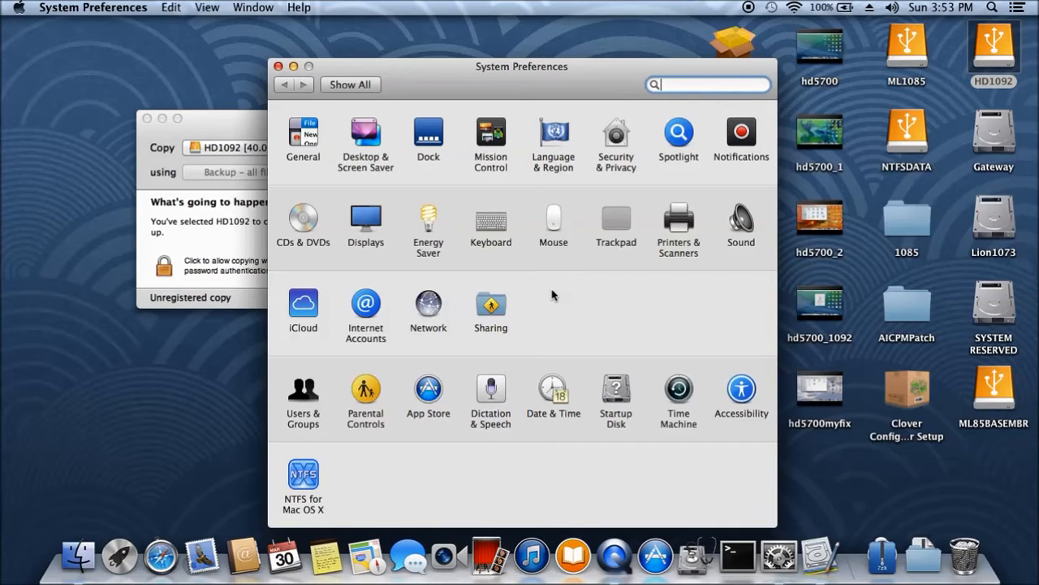
{"action": "left_click", "coordinate": [428, 304]}
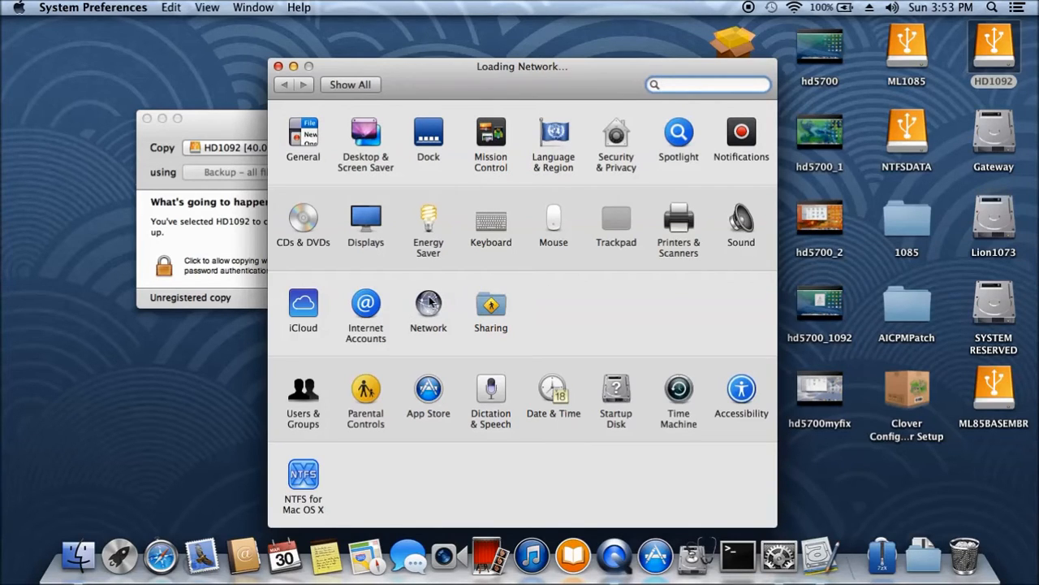
{"action": "left_click", "coordinate": [428, 304]}
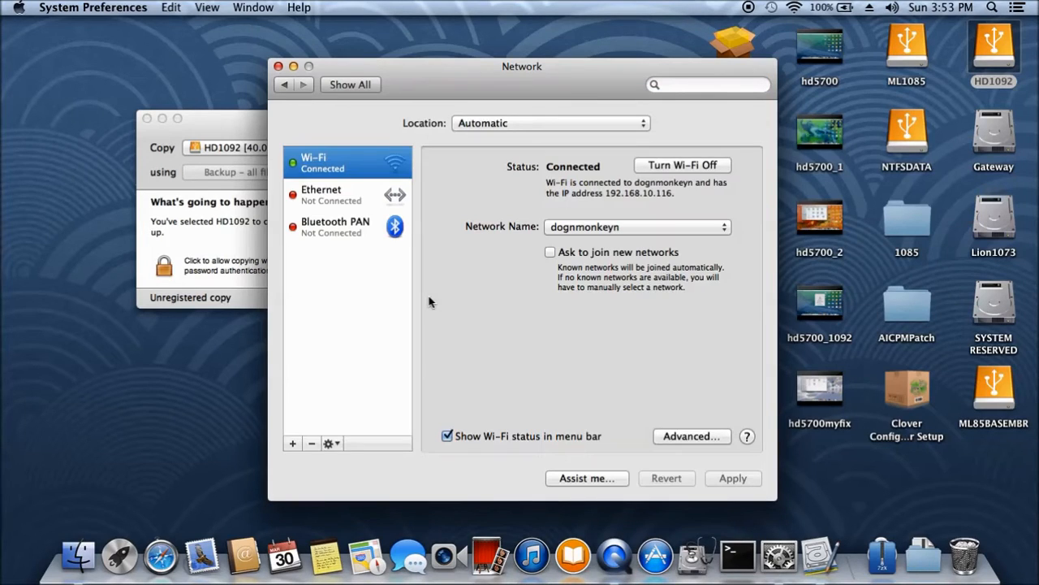
{"action": "mouse_move", "coordinate": [356, 242]}
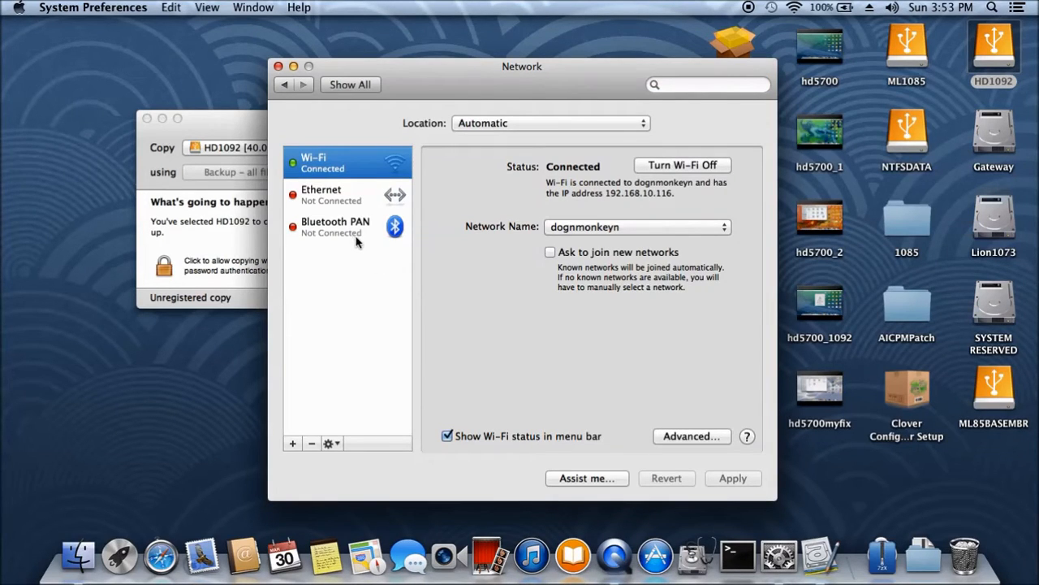
{"action": "mouse_move", "coordinate": [386, 266]}
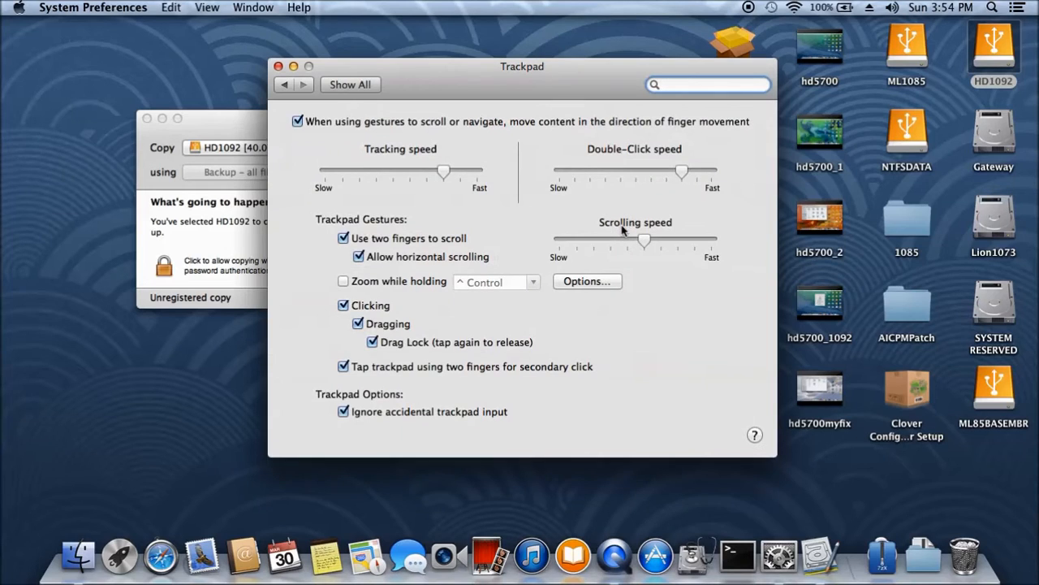
Step: Return to the preferences overview and open the iCloud pane
{"action": "left_click", "coordinate": [284, 84]}
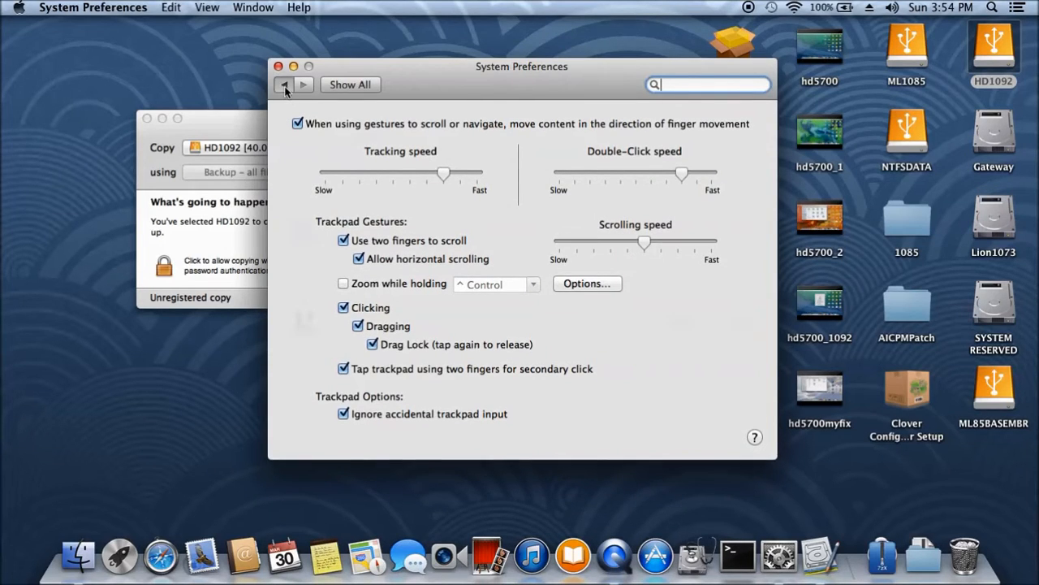
{"action": "left_click", "coordinate": [283, 85]}
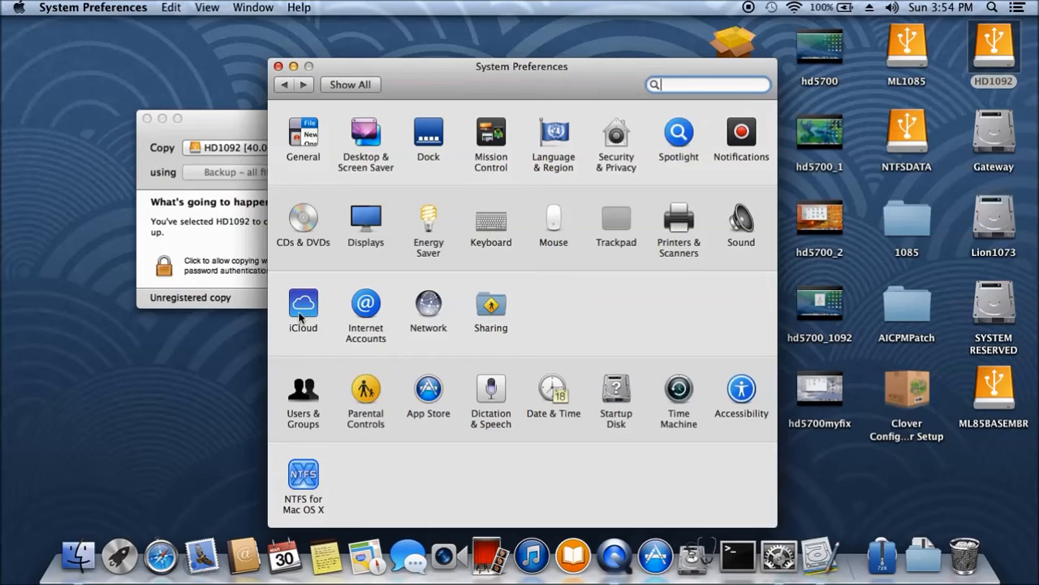
{"action": "left_click", "coordinate": [302, 303]}
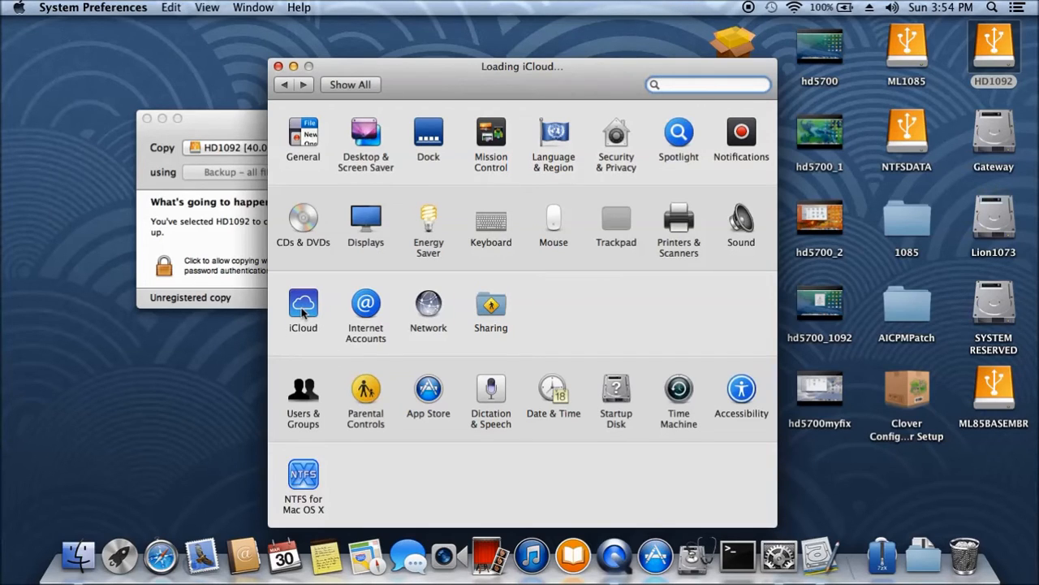
{"action": "left_click", "coordinate": [303, 304]}
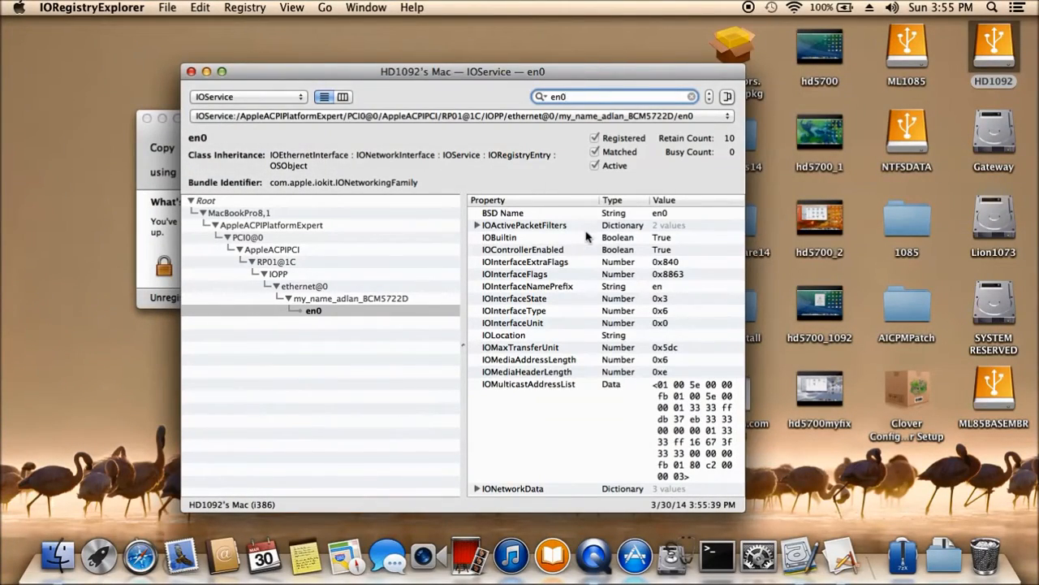
Step: Browse the en0 ethernet interface properties, then look up the en1 AirPort interface
{"action": "left_click", "coordinate": [500, 237]}
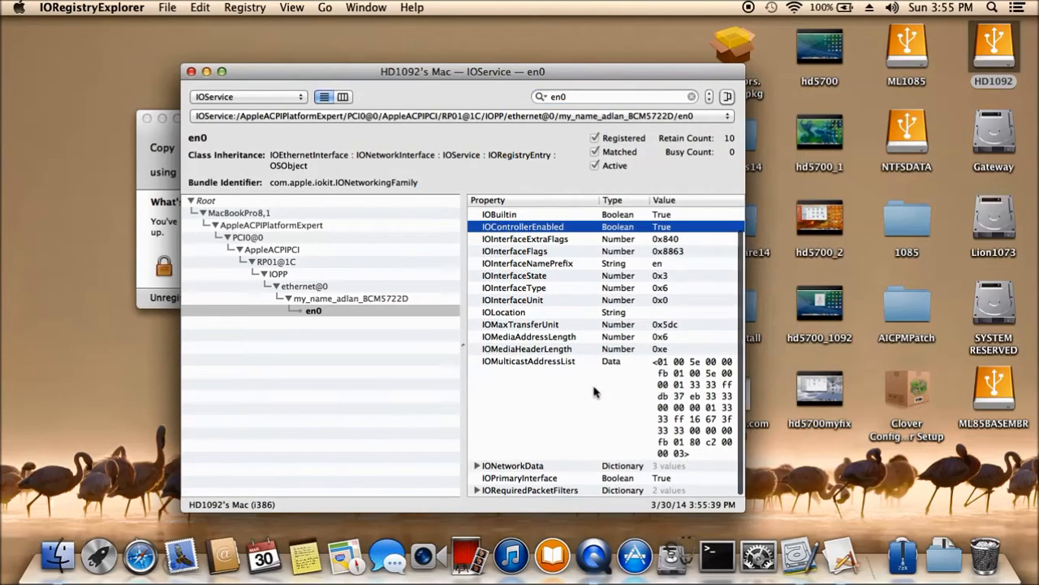
{"action": "mouse_move", "coordinate": [532, 489]}
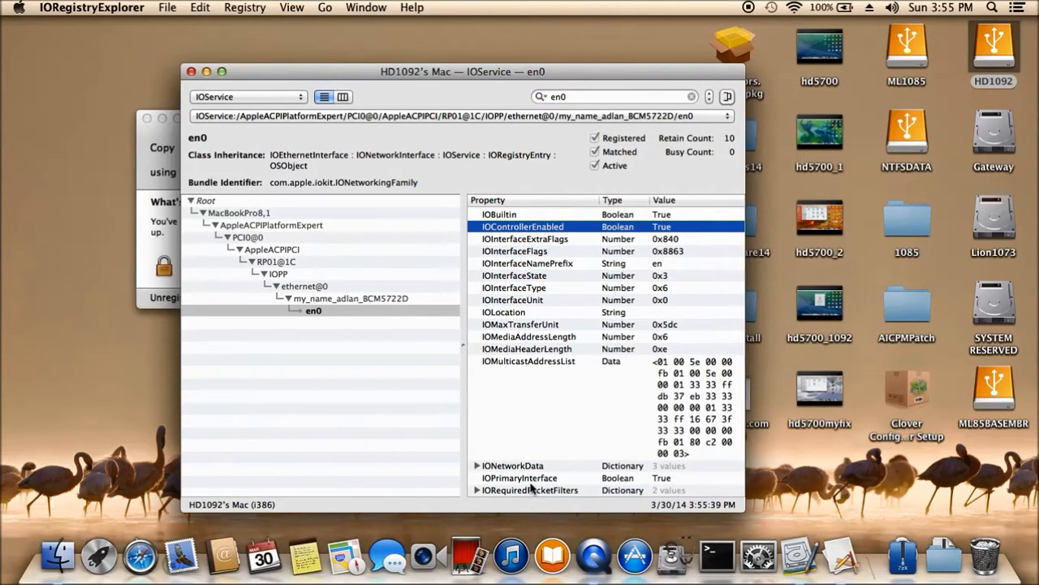
{"action": "left_click", "coordinate": [520, 478]}
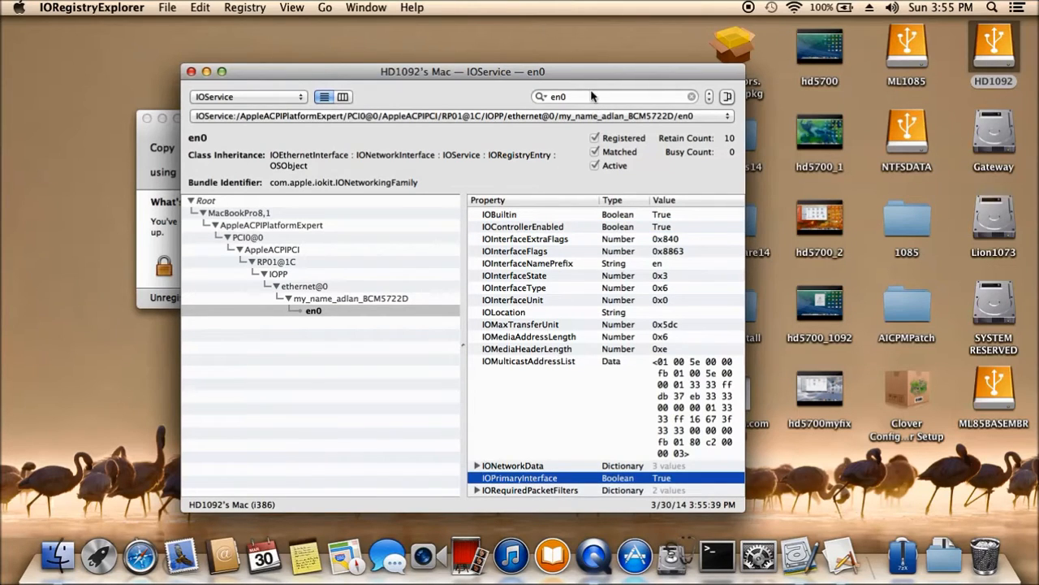
{"action": "left_click", "coordinate": [615, 96]}
{"action": "type", "text": "1"}
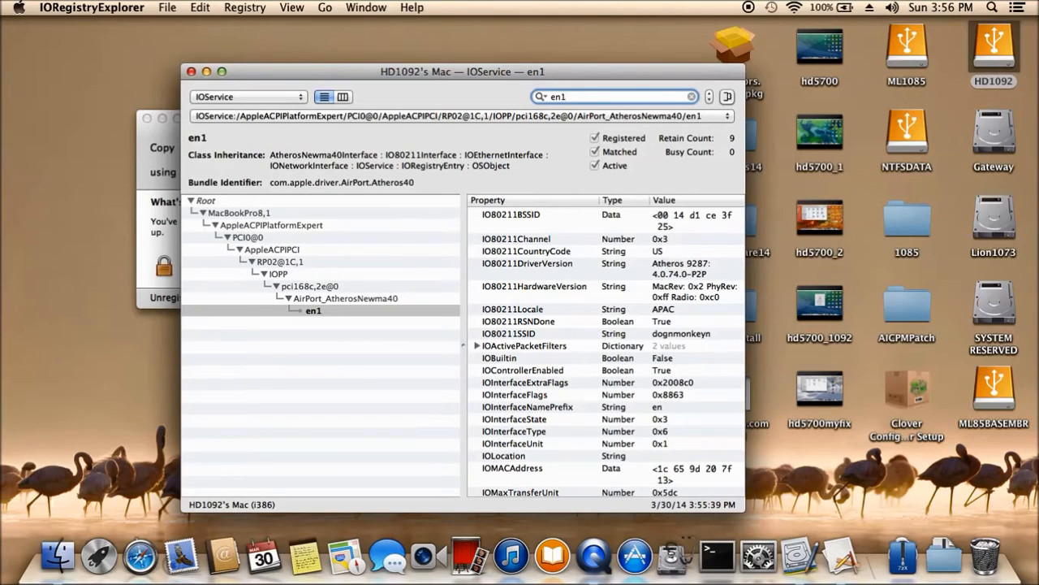
{"action": "mouse_move", "coordinate": [622, 341]}
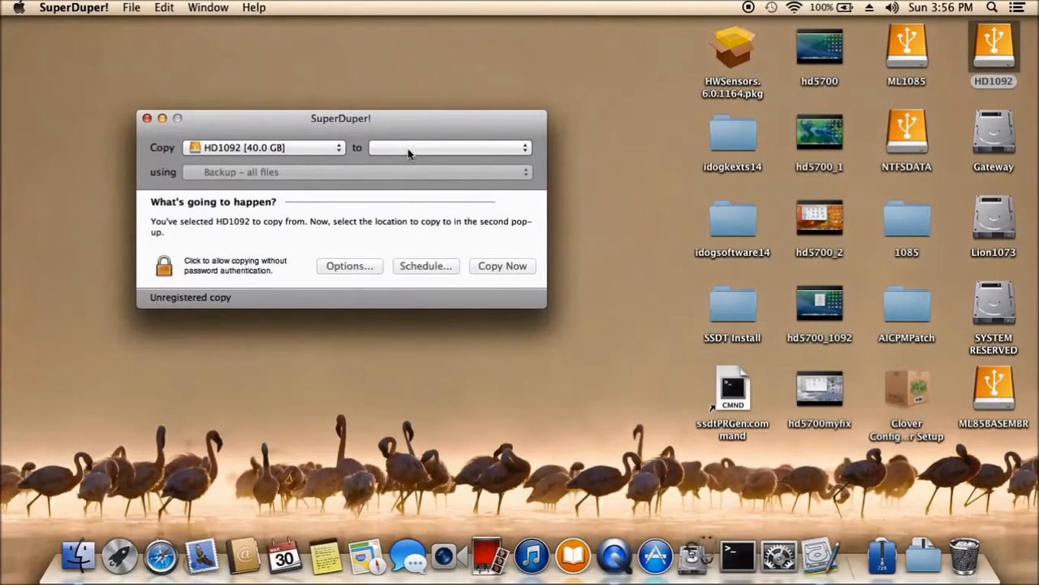
Step: Choose Lion1073 as destination, review General and Advanced options, and confirm with OK
{"action": "left_click", "coordinate": [446, 147]}
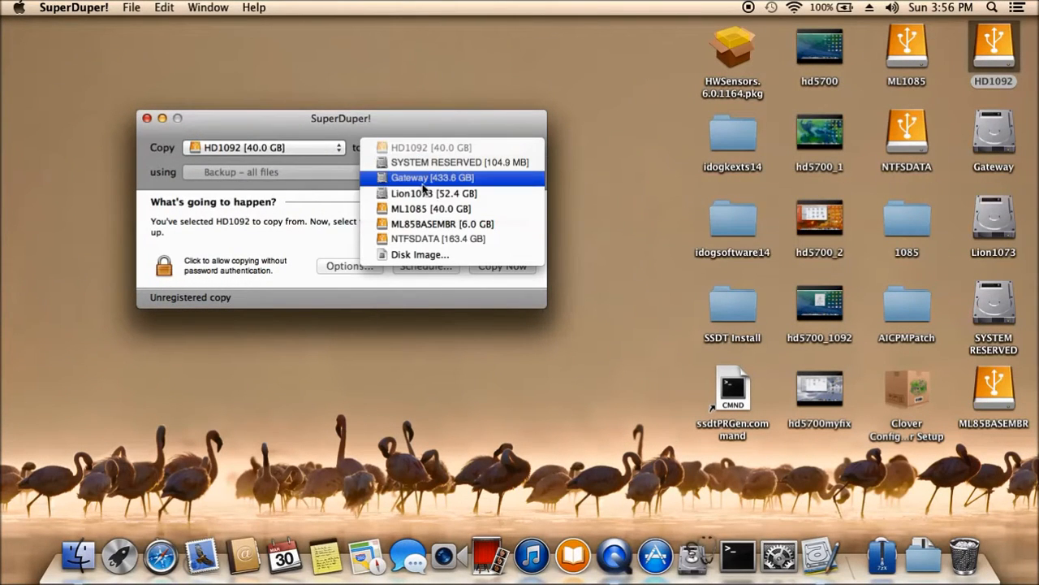
{"action": "mouse_move", "coordinate": [433, 193]}
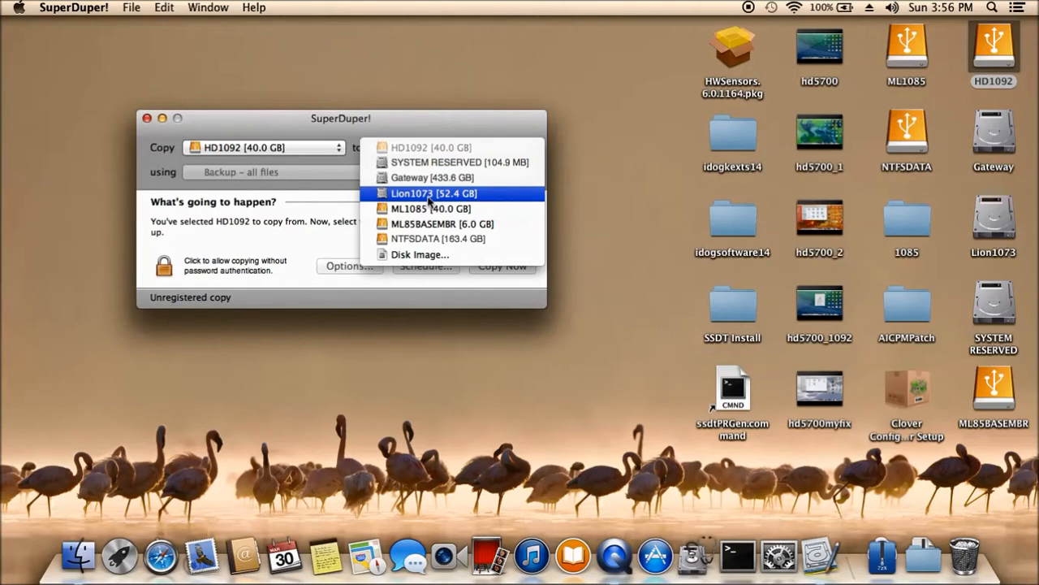
{"action": "left_click", "coordinate": [434, 193]}
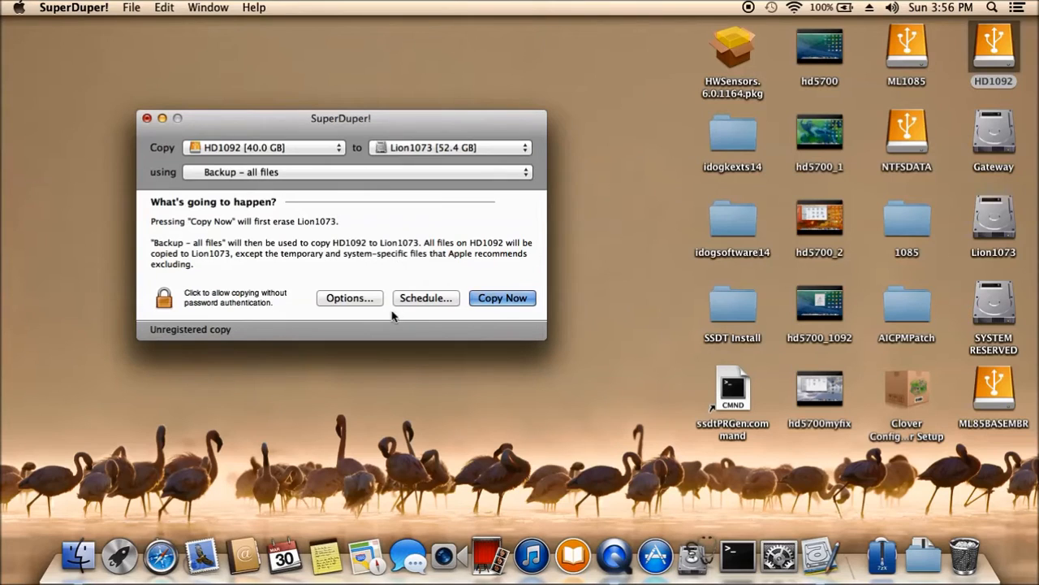
{"action": "mouse_move", "coordinate": [422, 326]}
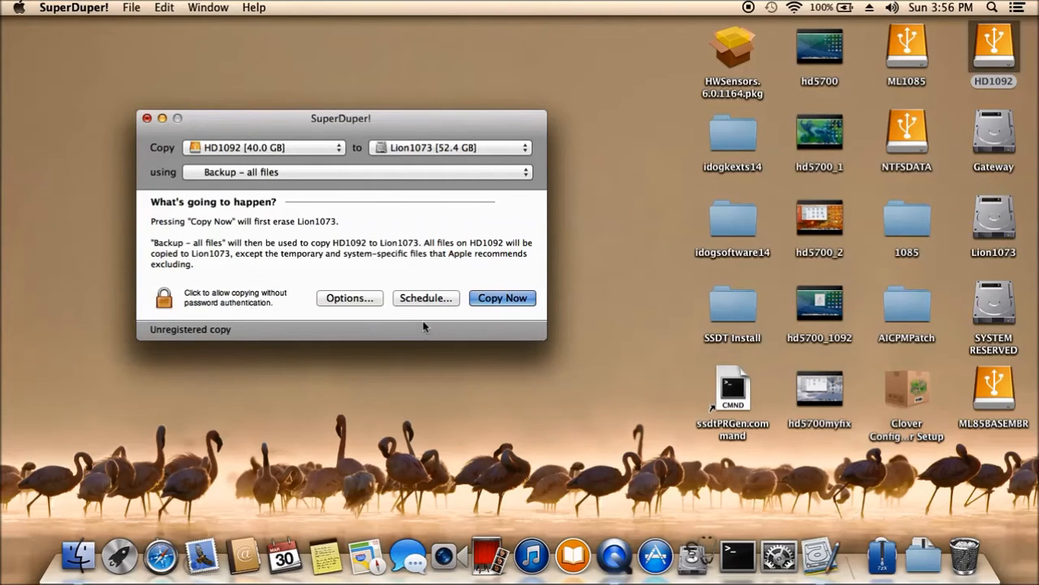
{"action": "left_click", "coordinate": [350, 297]}
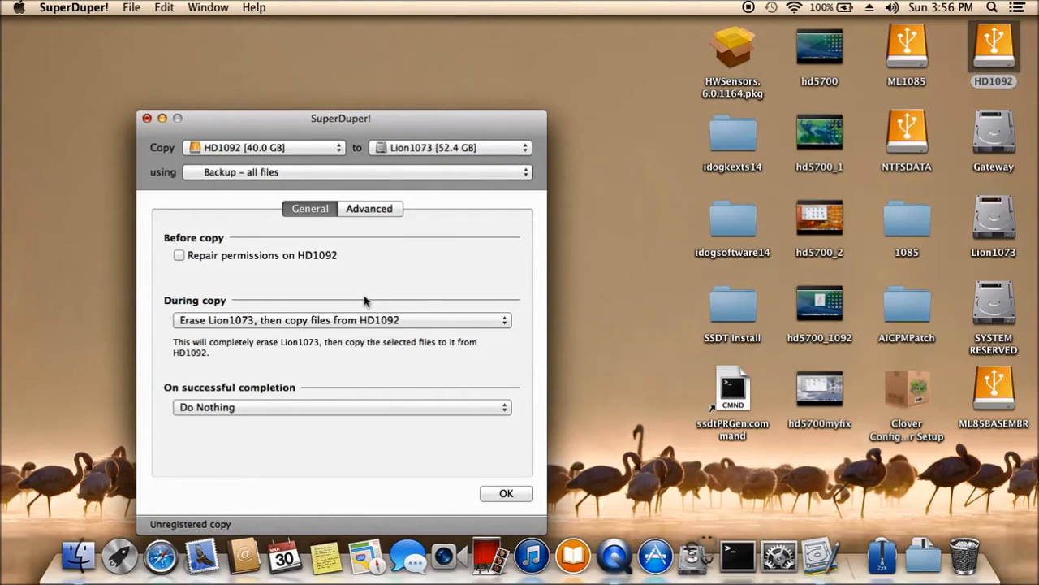
{"action": "mouse_move", "coordinate": [419, 471]}
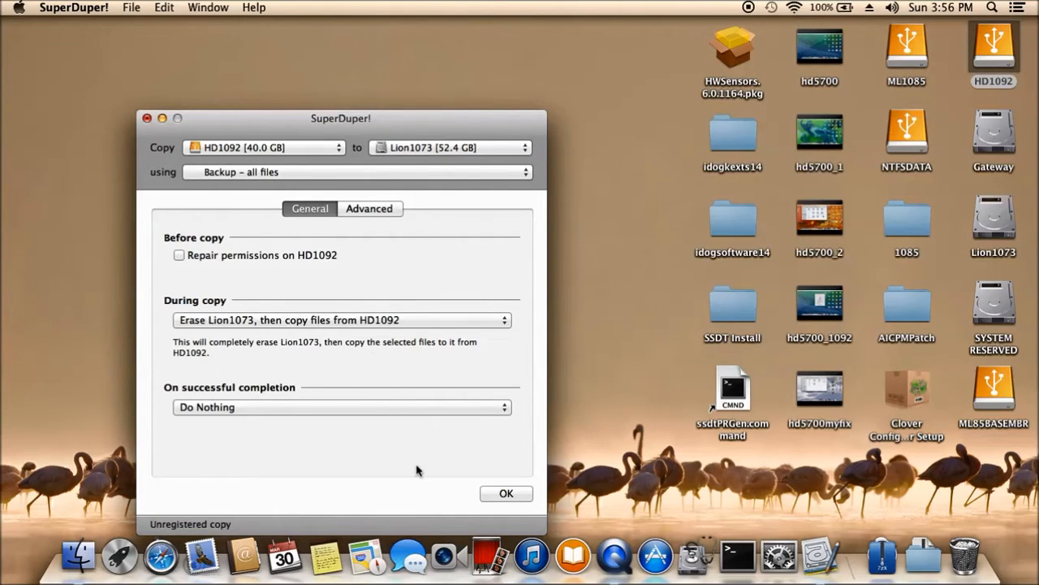
{"action": "left_click", "coordinate": [370, 208]}
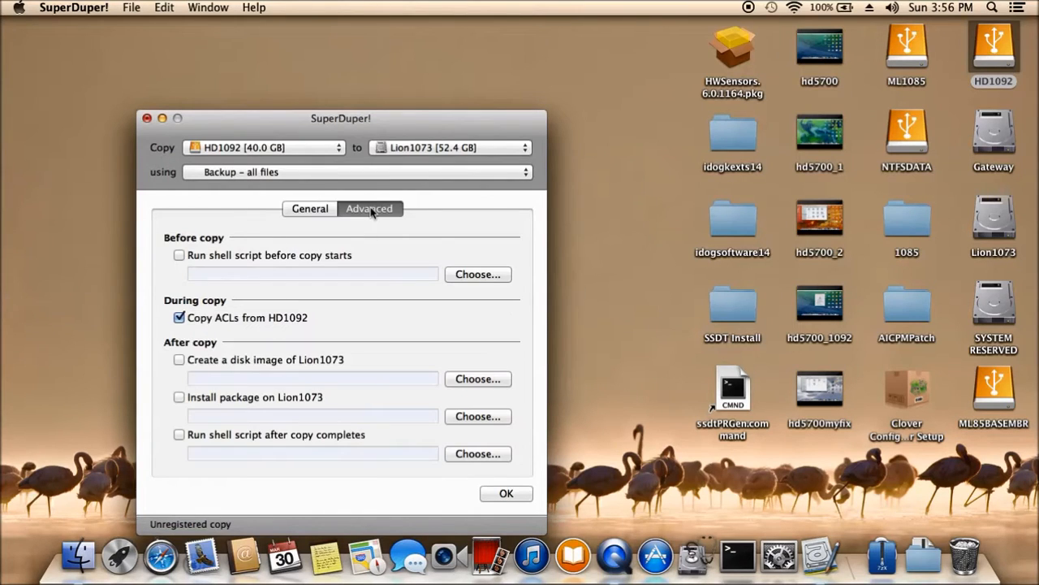
{"action": "mouse_move", "coordinate": [374, 221]}
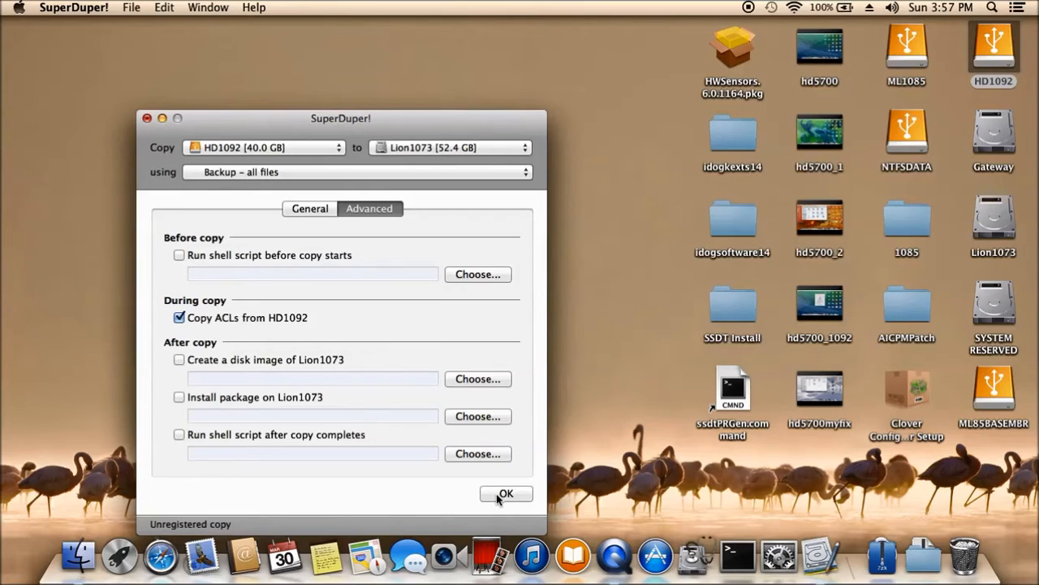
{"action": "left_click", "coordinate": [506, 494]}
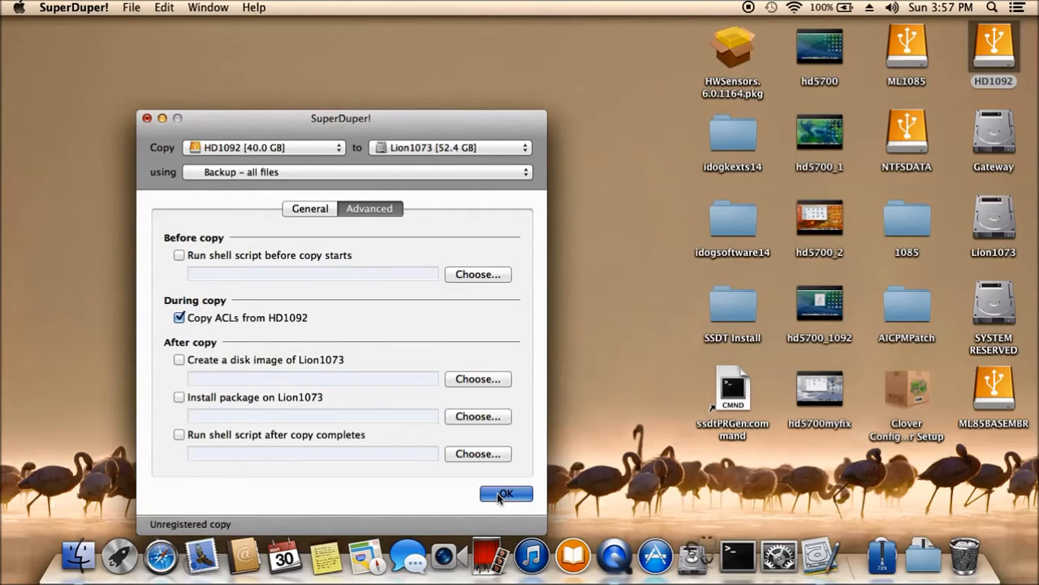
{"action": "left_click", "coordinate": [506, 493]}
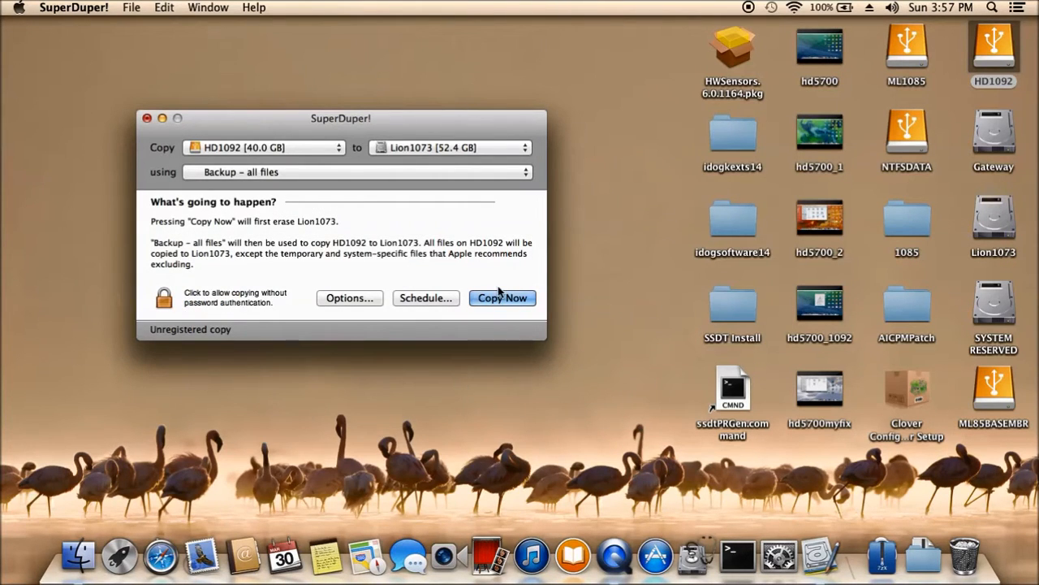
Step: Start Copy Now, authorize with the admin password, and confirm erasing Lion1073
{"action": "left_click", "coordinate": [502, 297]}
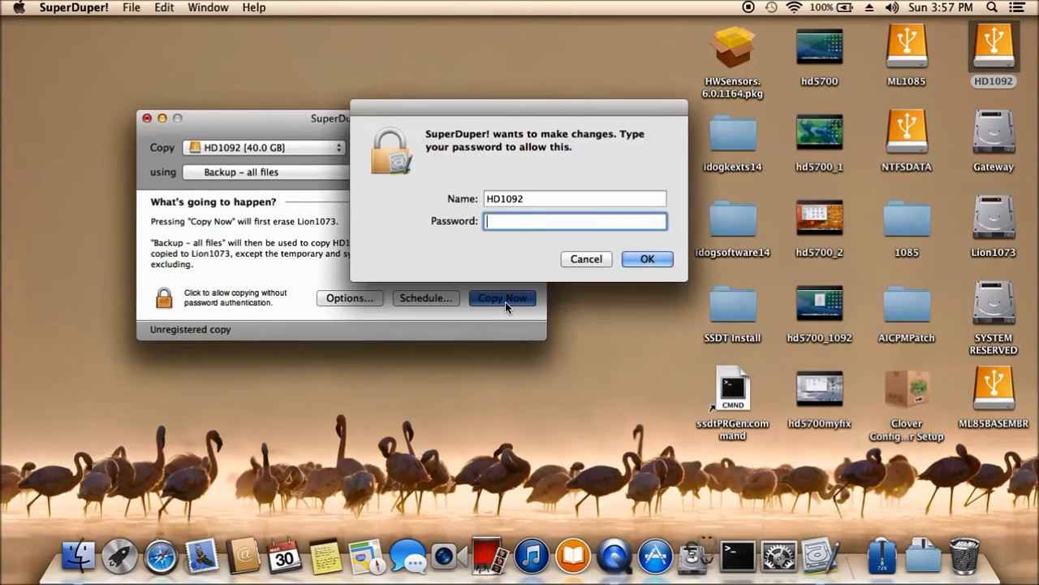
{"action": "type", "text": "•••"}
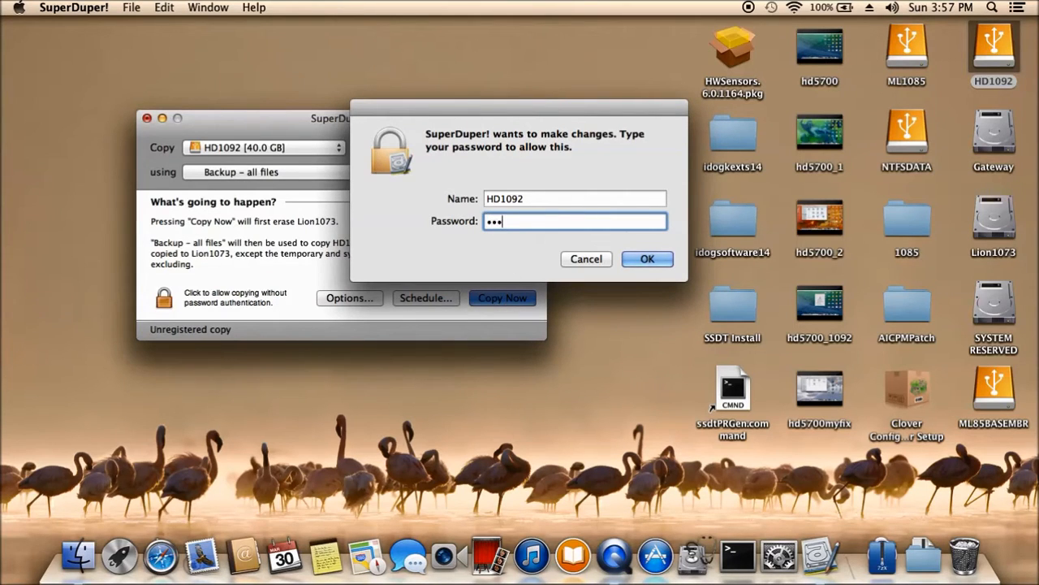
{"action": "type", "text": "•••"}
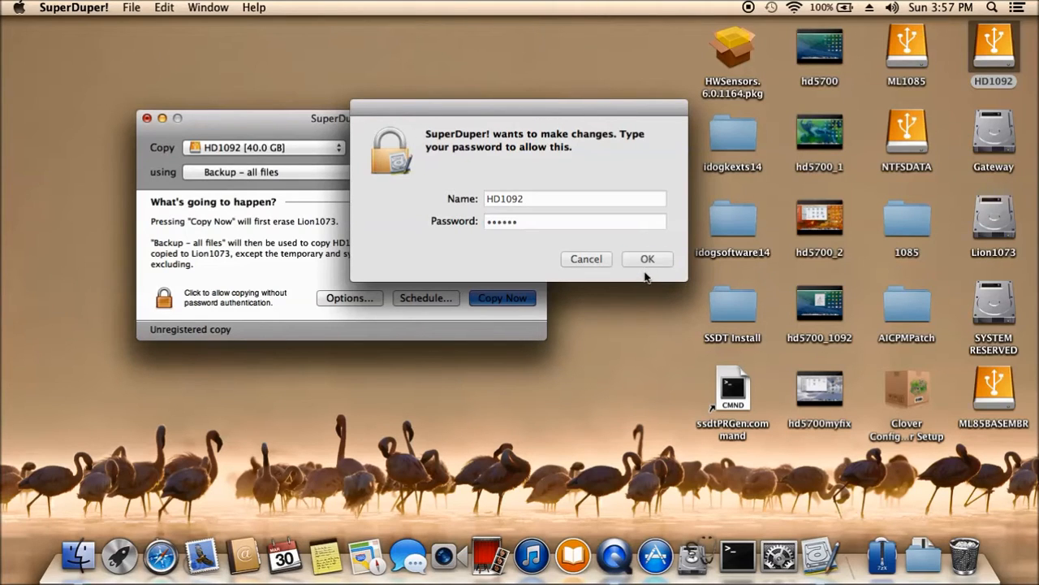
{"action": "left_click", "coordinate": [647, 259]}
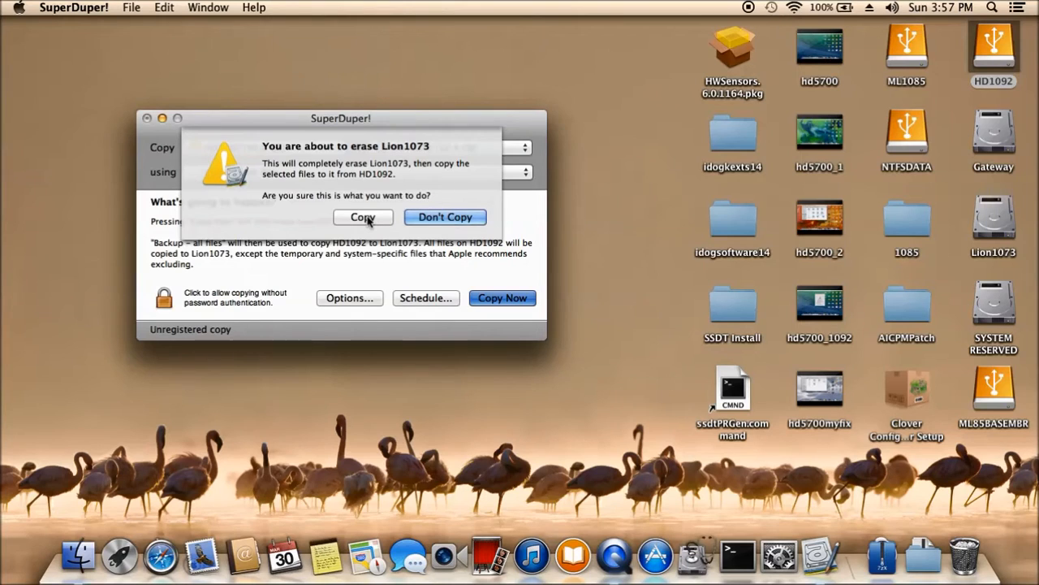
{"action": "left_click", "coordinate": [445, 217]}
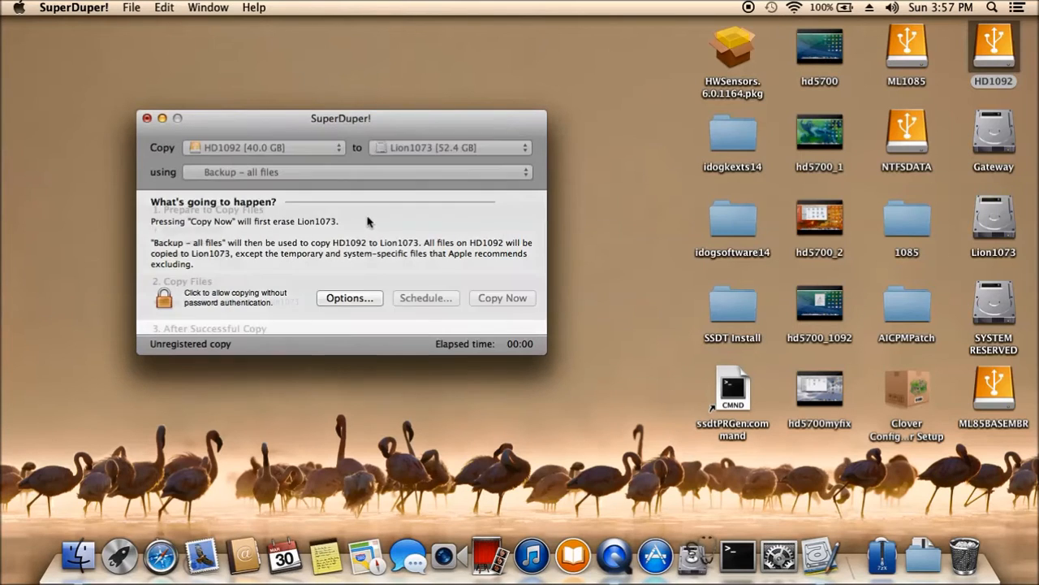
{"action": "left_click", "coordinate": [502, 298]}
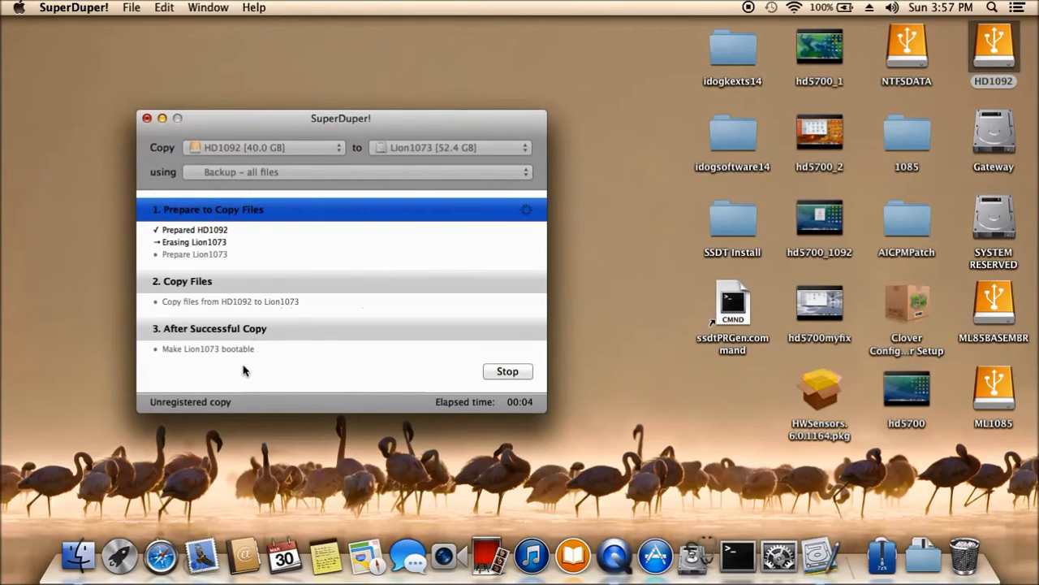
{"action": "mouse_move", "coordinate": [225, 359]}
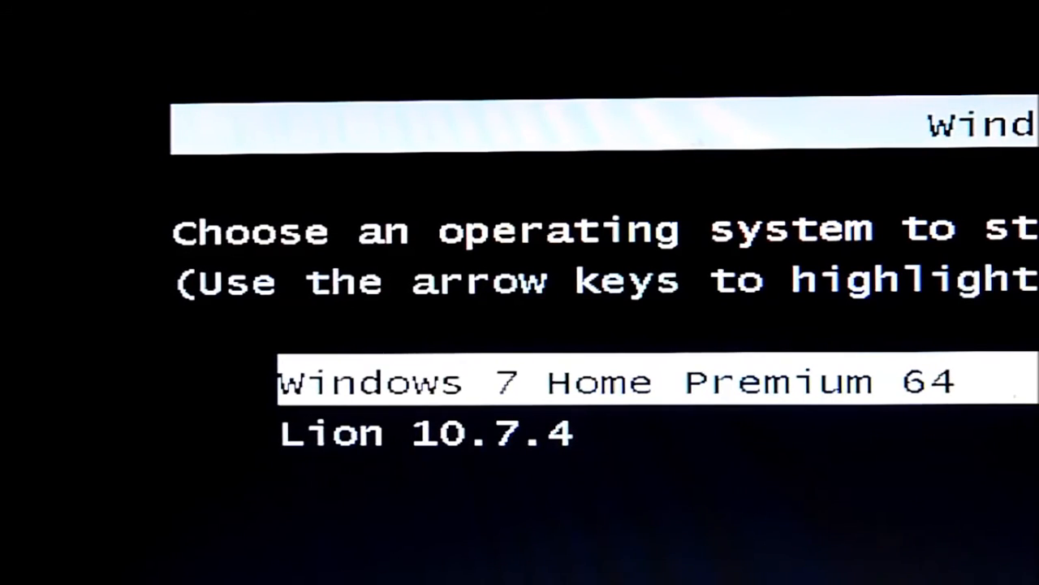
Step: Boot from the external USB drive and select the Mac OS X volume in Chameleon
{"action": "key", "text": "Down"}
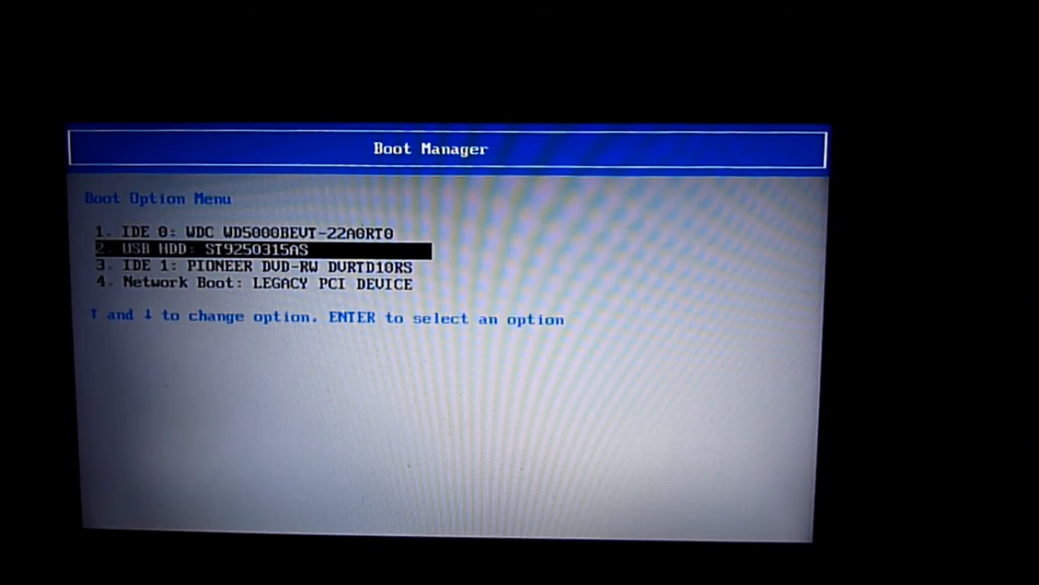
{"action": "key", "text": "enter"}
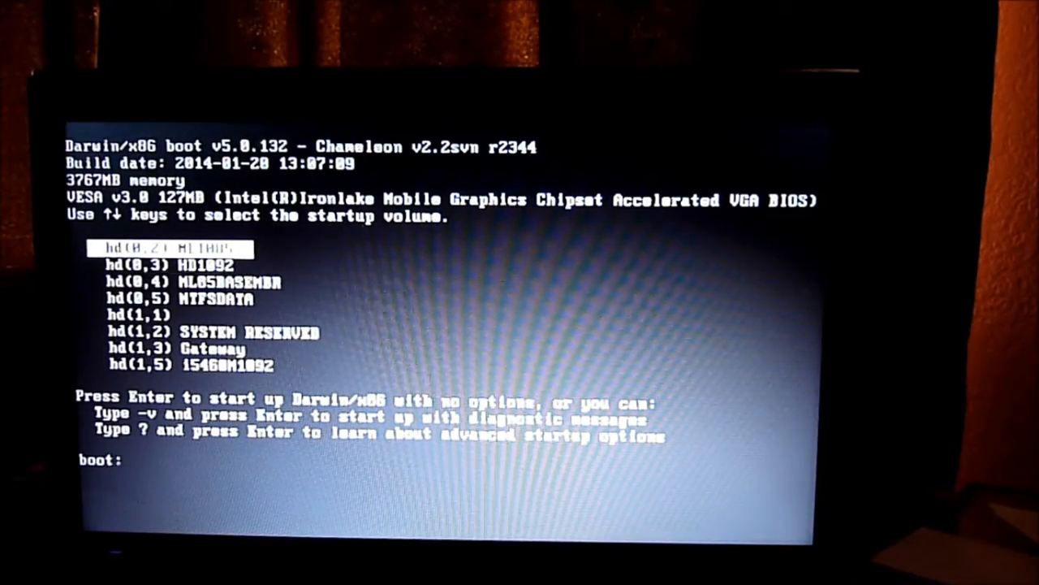
{"action": "key", "text": "down"}
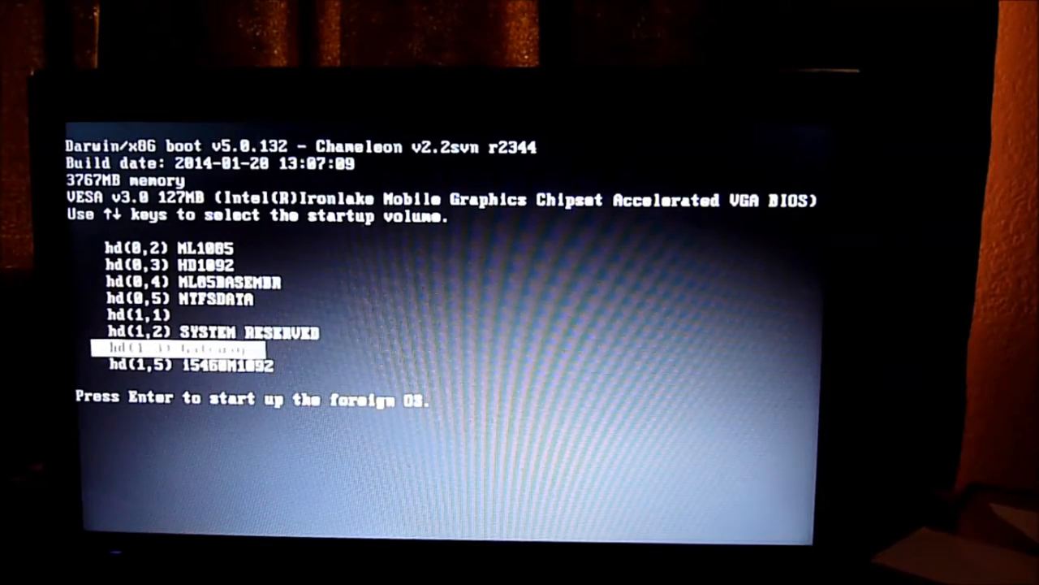
{"action": "key", "text": "down"}
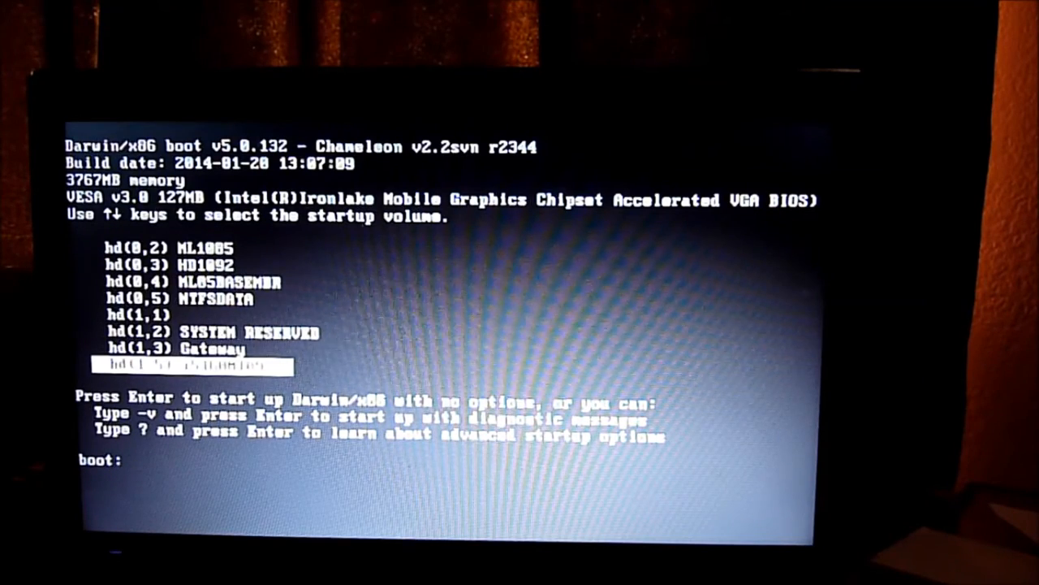
{"action": "key", "text": "enter"}
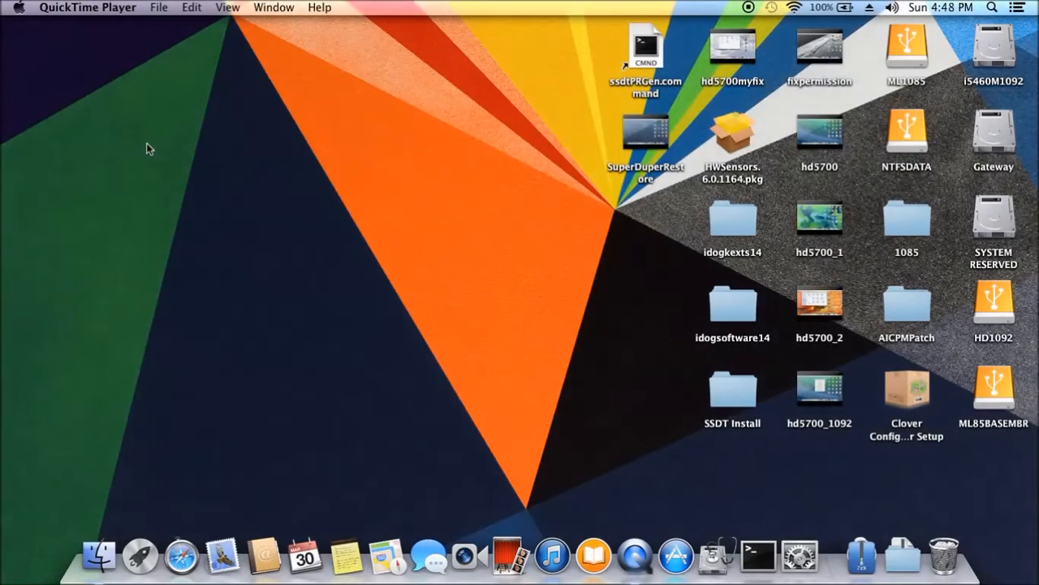
{"action": "mouse_move", "coordinate": [372, 187]}
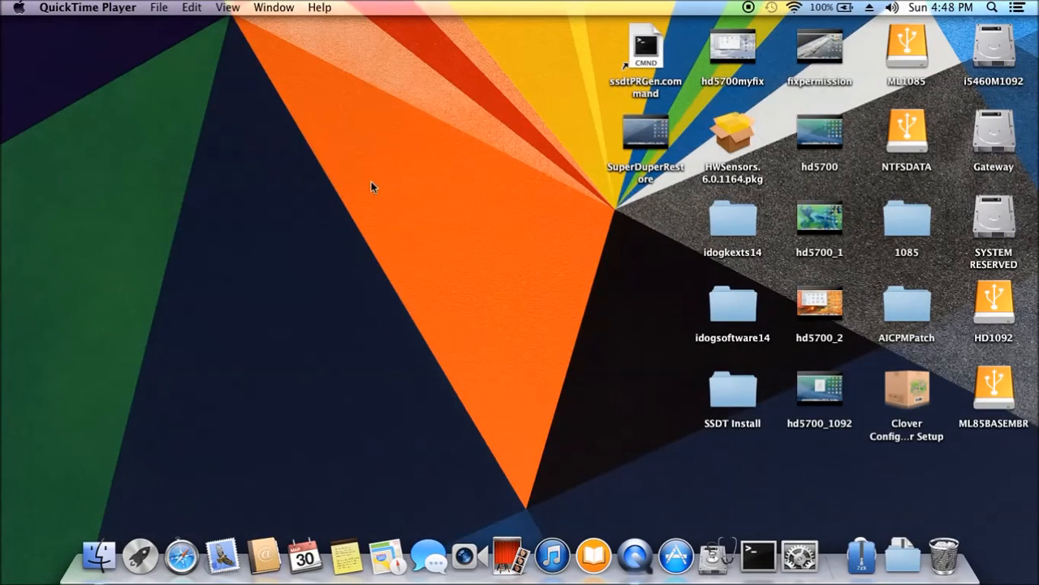
{"action": "mouse_move", "coordinate": [611, 315]}
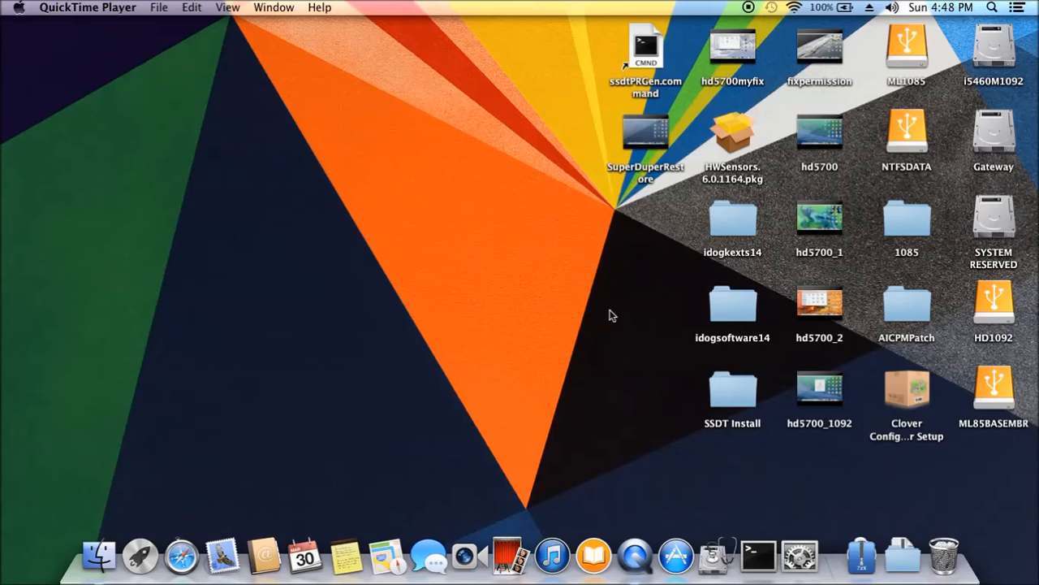
{"action": "mouse_move", "coordinate": [998, 63]}
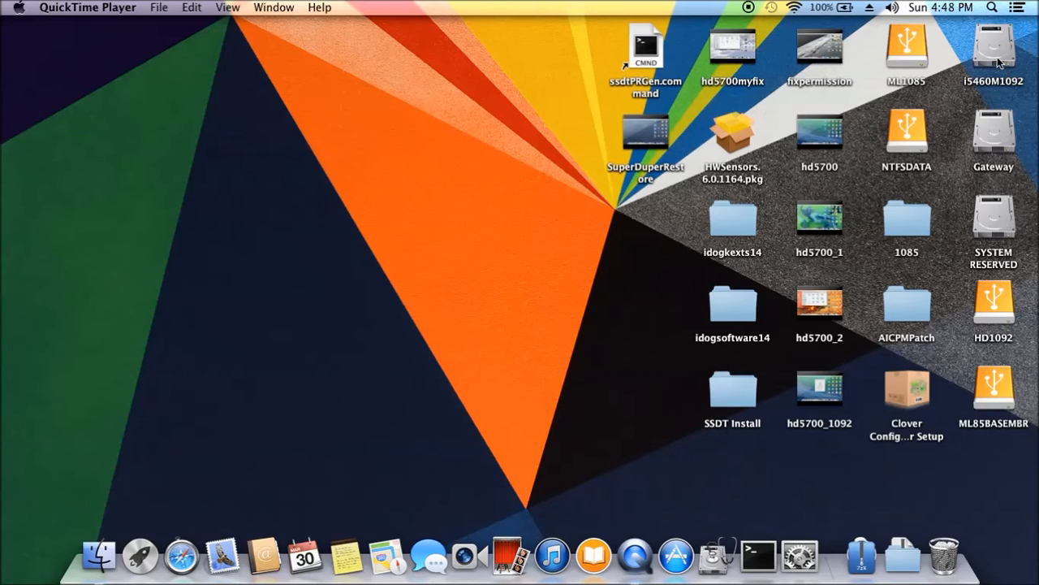
{"action": "left_click", "coordinate": [994, 49]}
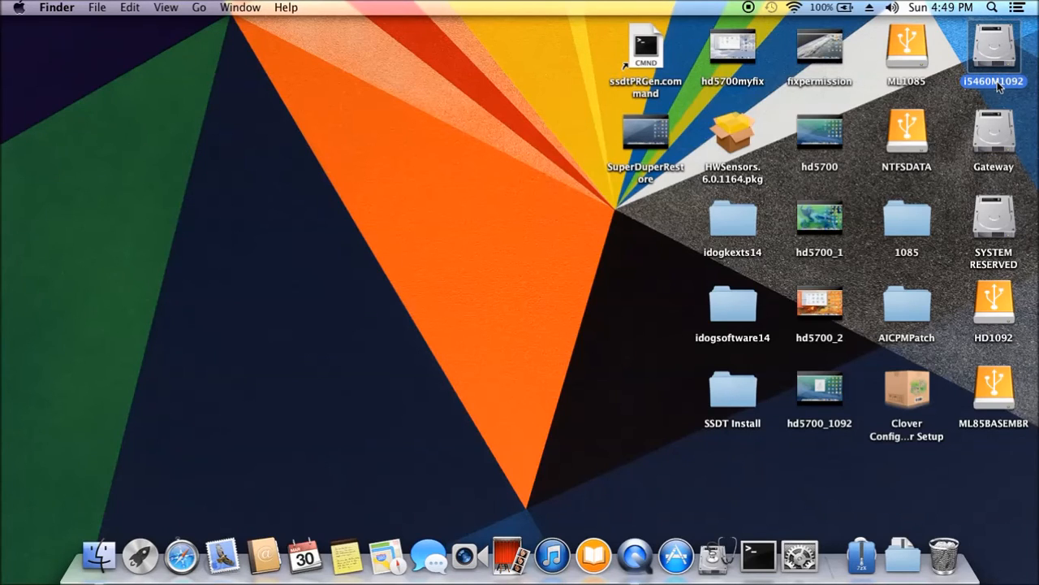
{"action": "mouse_move", "coordinate": [880, 193]}
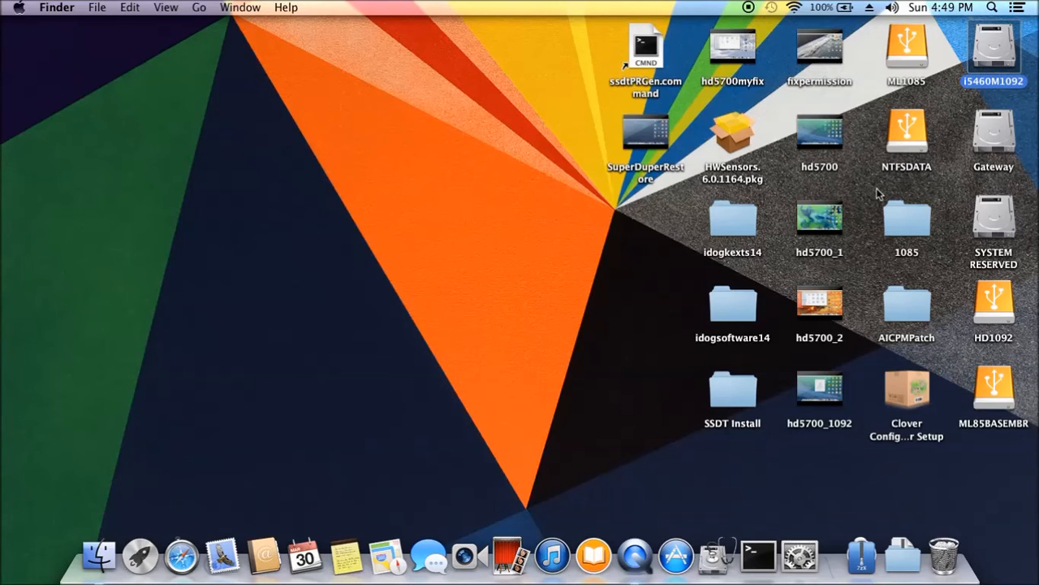
{"action": "mouse_move", "coordinate": [714, 324]}
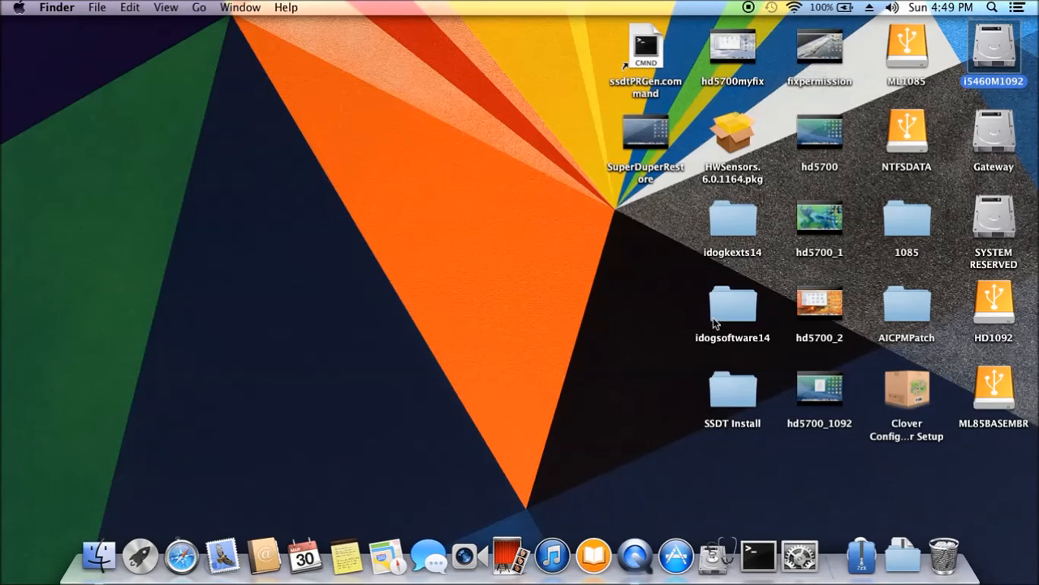
{"action": "left_click", "coordinate": [732, 307]}
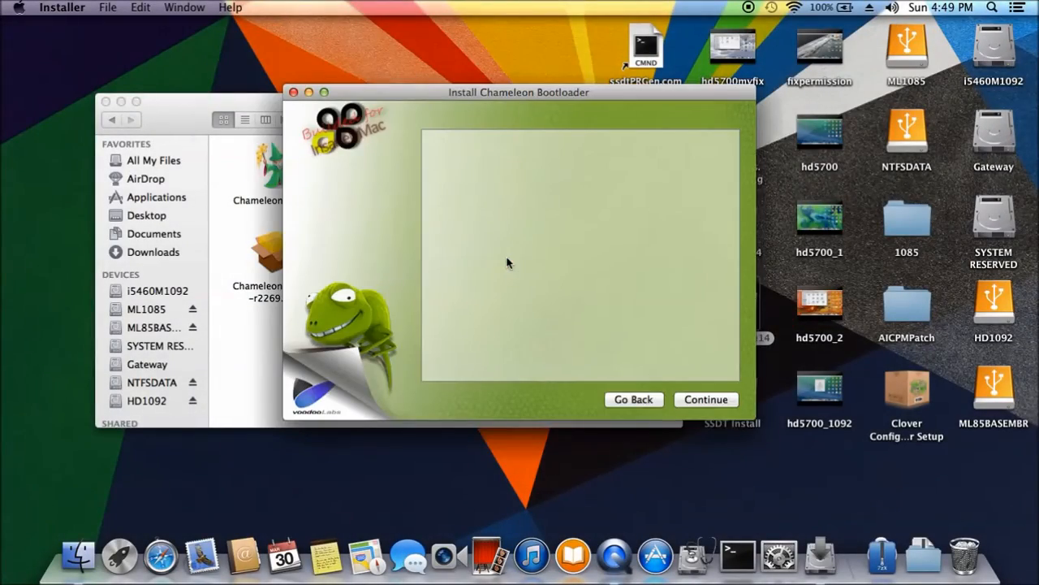
Step: Advance through the installer's Introduction, Read Me and License pages
{"action": "left_click", "coordinate": [706, 398]}
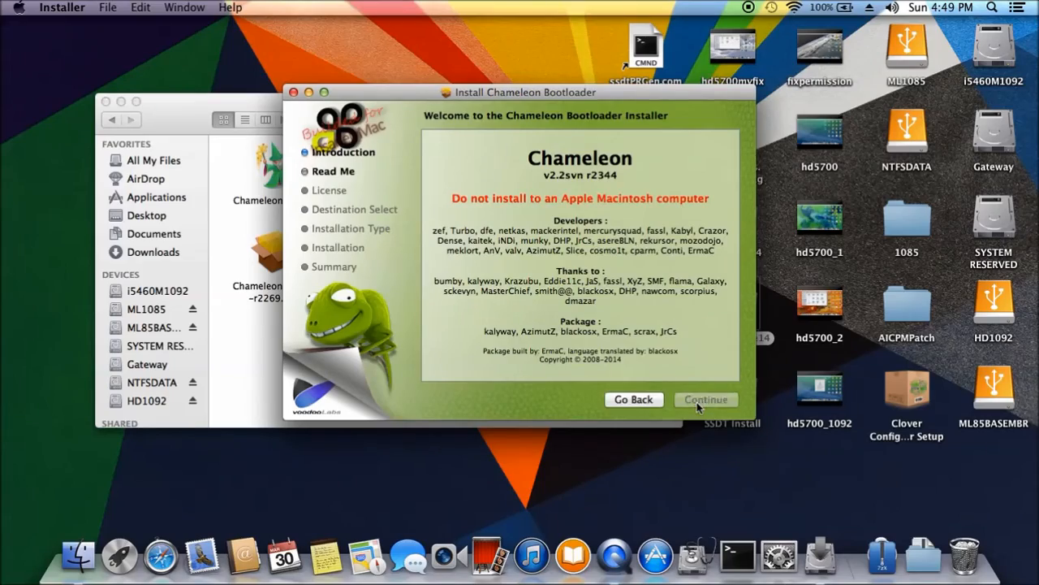
{"action": "left_click", "coordinate": [706, 399]}
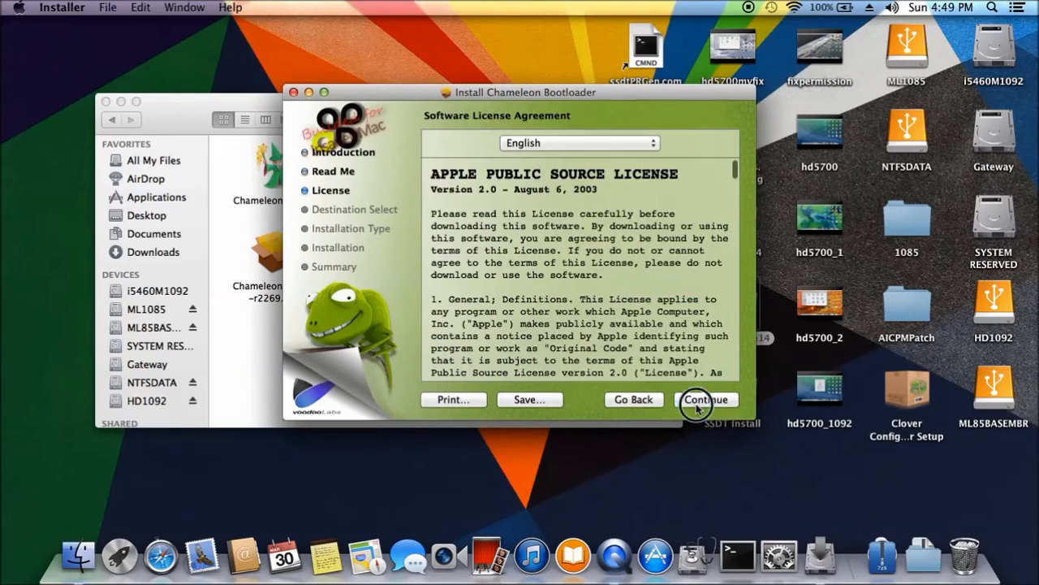
{"action": "left_click", "coordinate": [706, 398]}
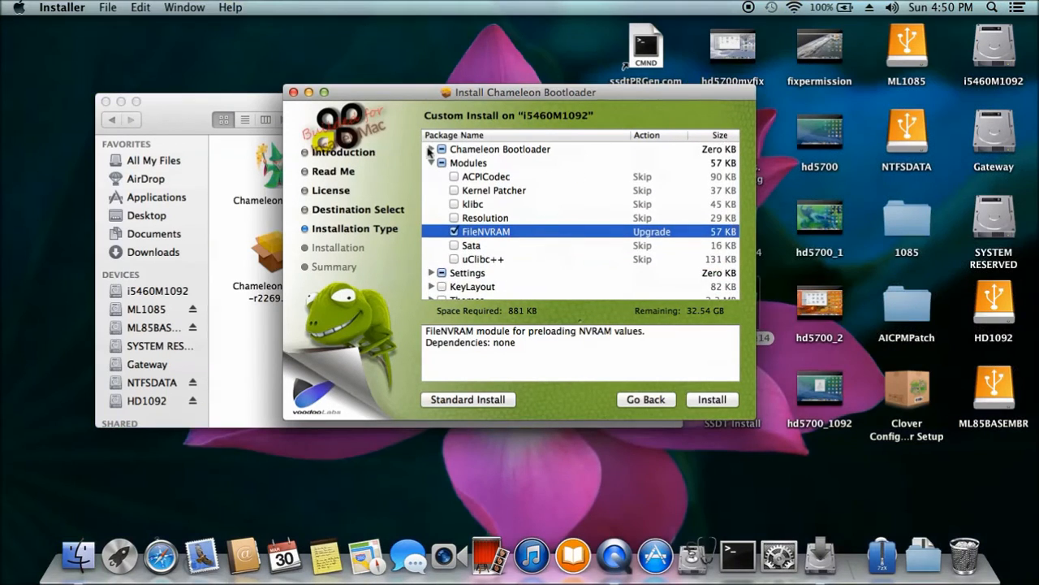
Step: Choose FileNVRAM, 1366x768x32 and GraphicsEnabler=Yes packages and start the install
{"action": "left_click", "coordinate": [432, 148]}
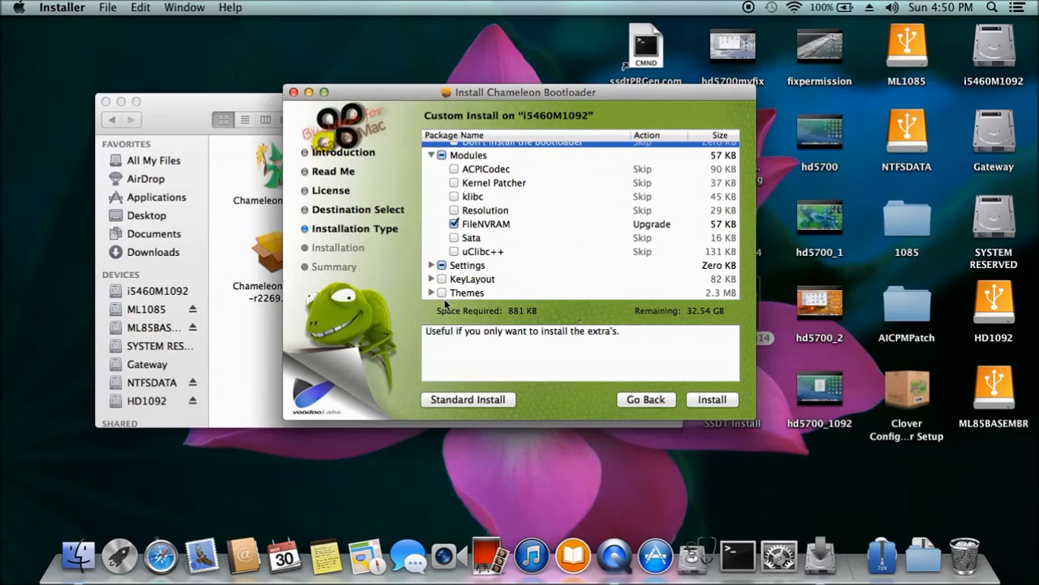
{"action": "left_click", "coordinate": [467, 293]}
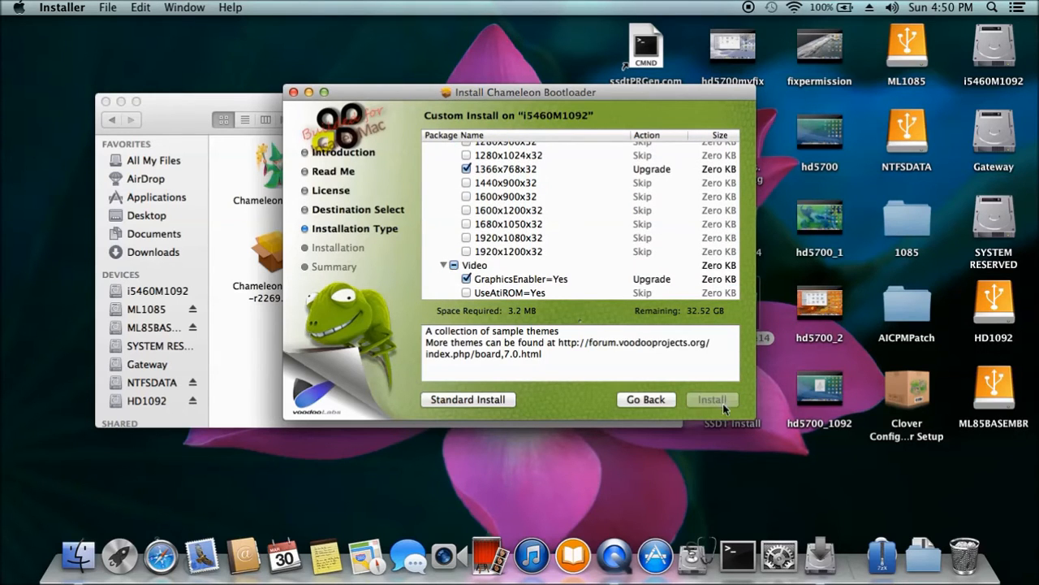
{"action": "left_click", "coordinate": [711, 399]}
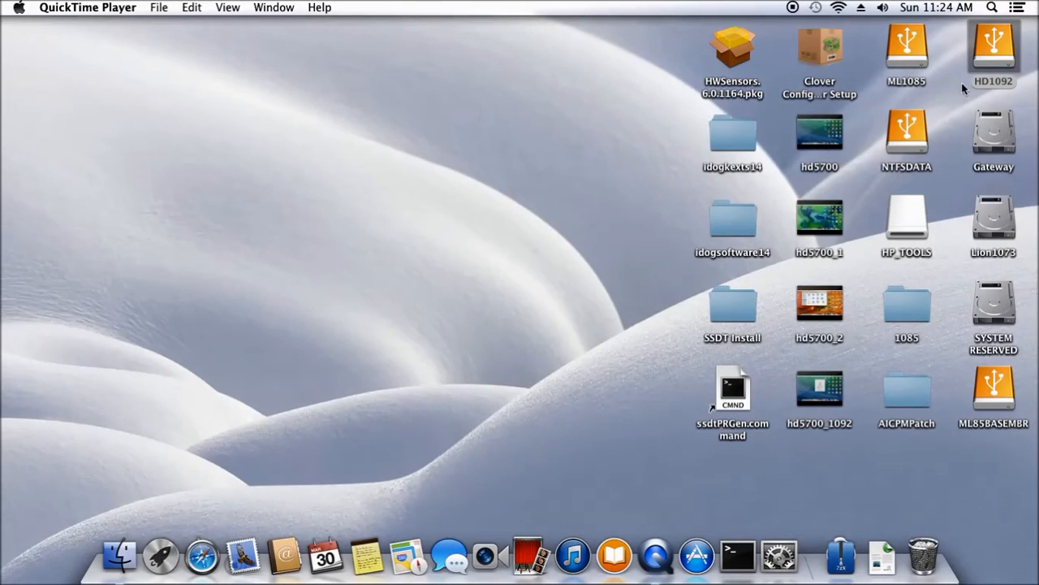
Step: Open HD1092's Extra folder and its modules folder containing FileNVRAM.dylib
{"action": "double_click", "coordinate": [993, 49]}
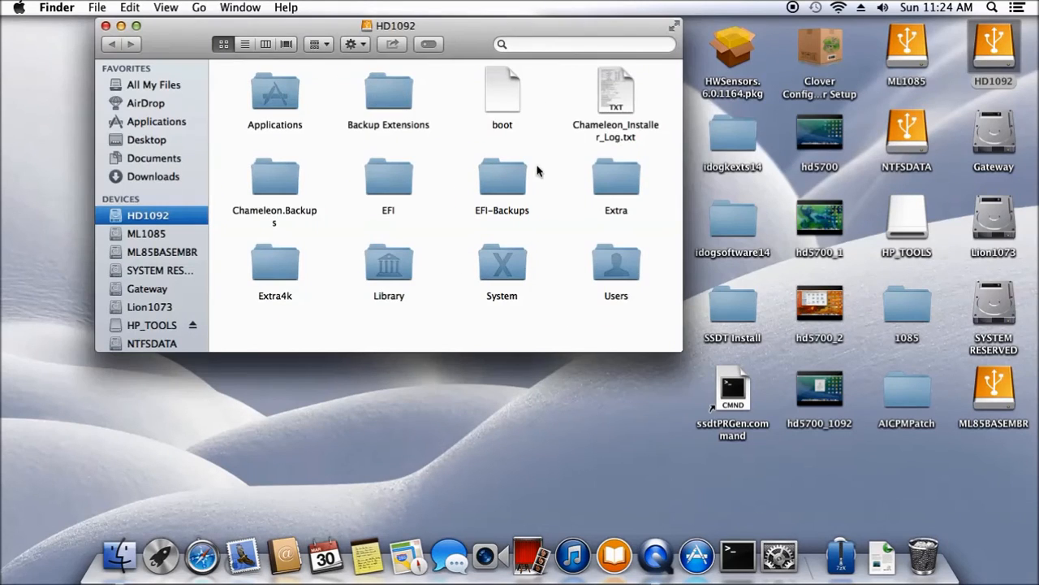
{"action": "double_click", "coordinate": [616, 176]}
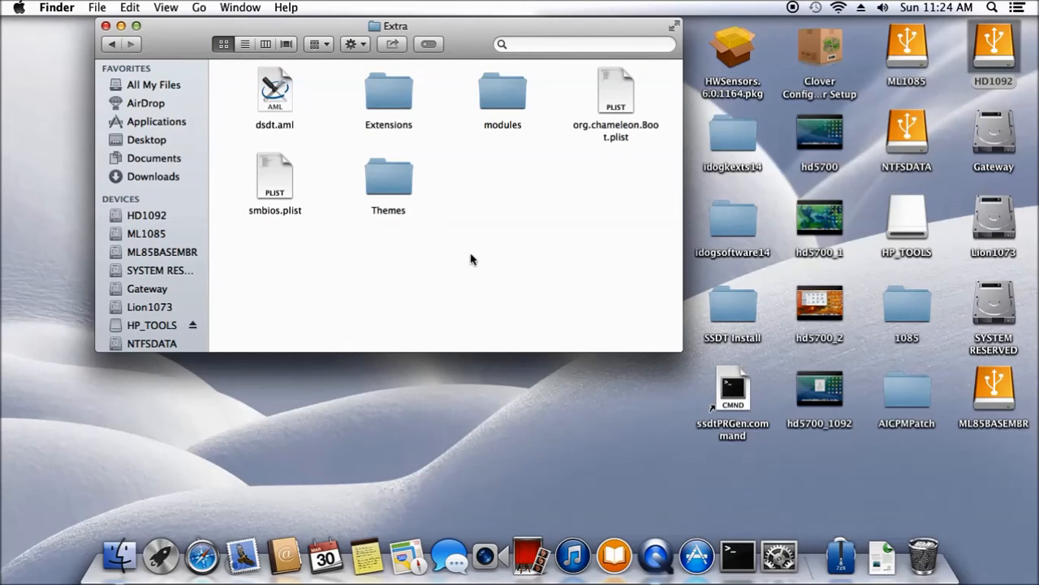
{"action": "mouse_move", "coordinate": [508, 213]}
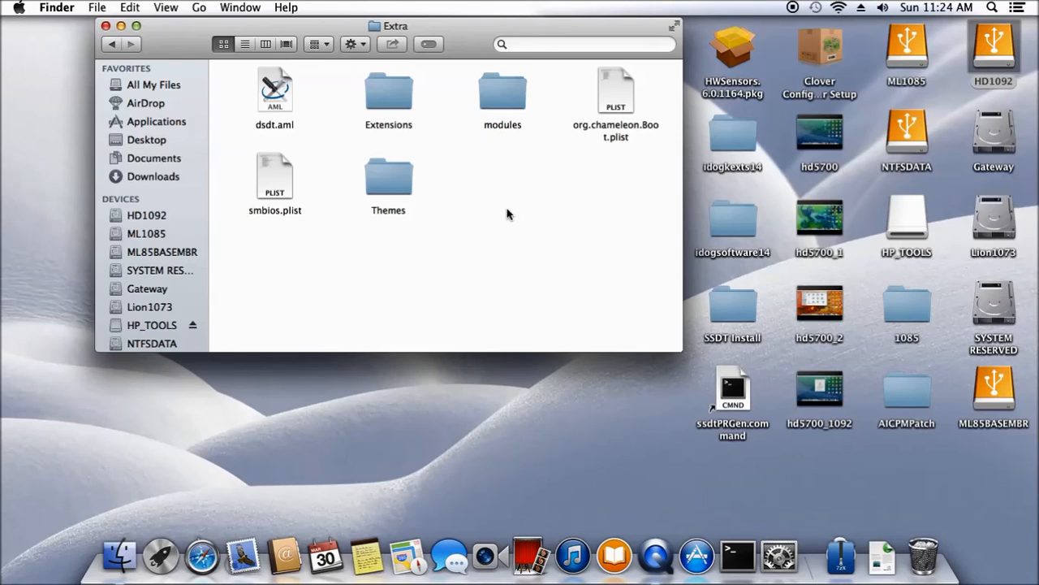
{"action": "mouse_move", "coordinate": [495, 177]}
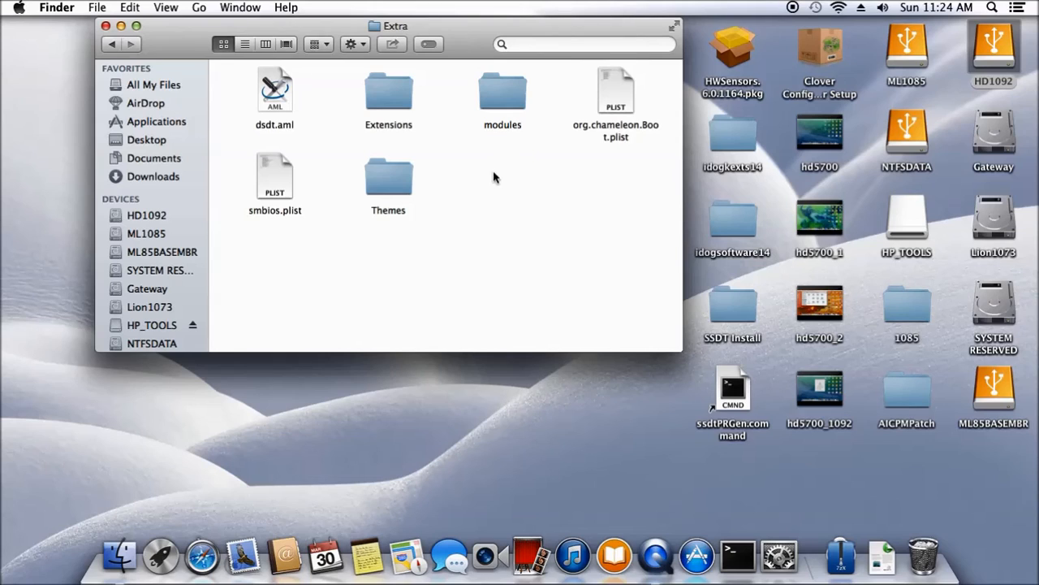
{"action": "double_click", "coordinate": [501, 90]}
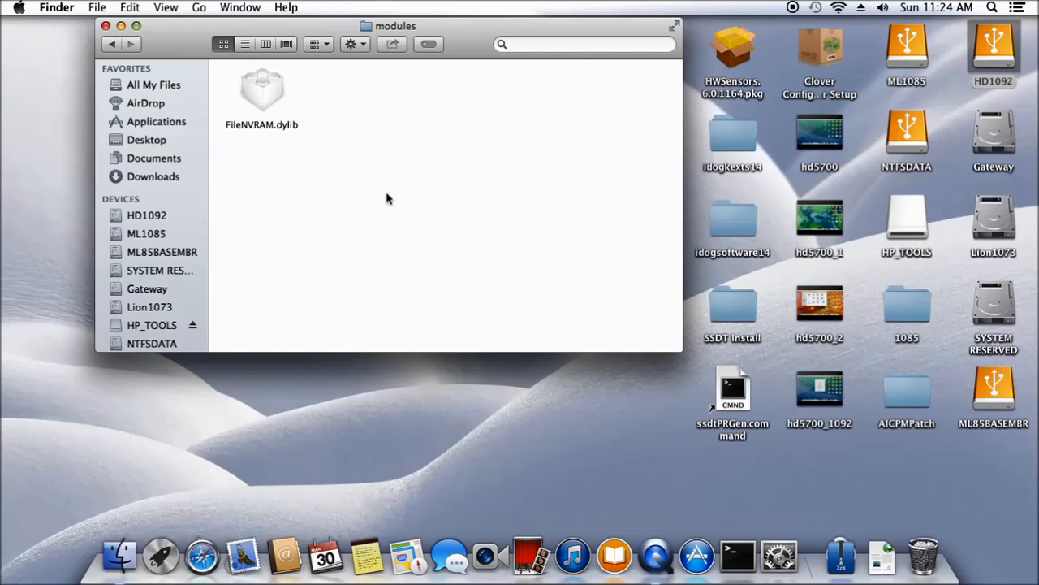
{"action": "mouse_move", "coordinate": [226, 98]}
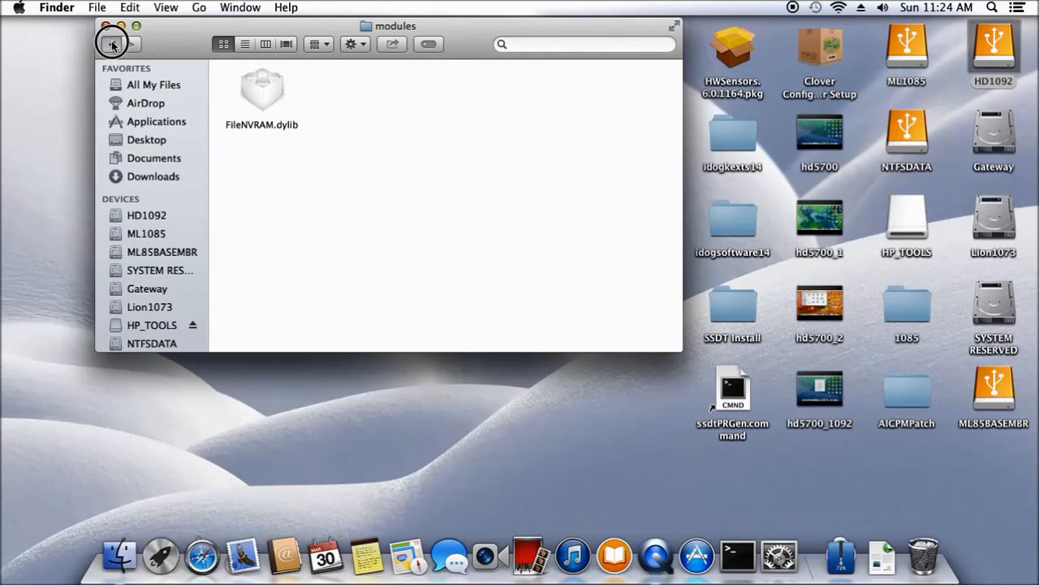
Step: Browse the Extensions folder, then select org.chameleon.Boot.plist in Extra
{"action": "left_click", "coordinate": [112, 44]}
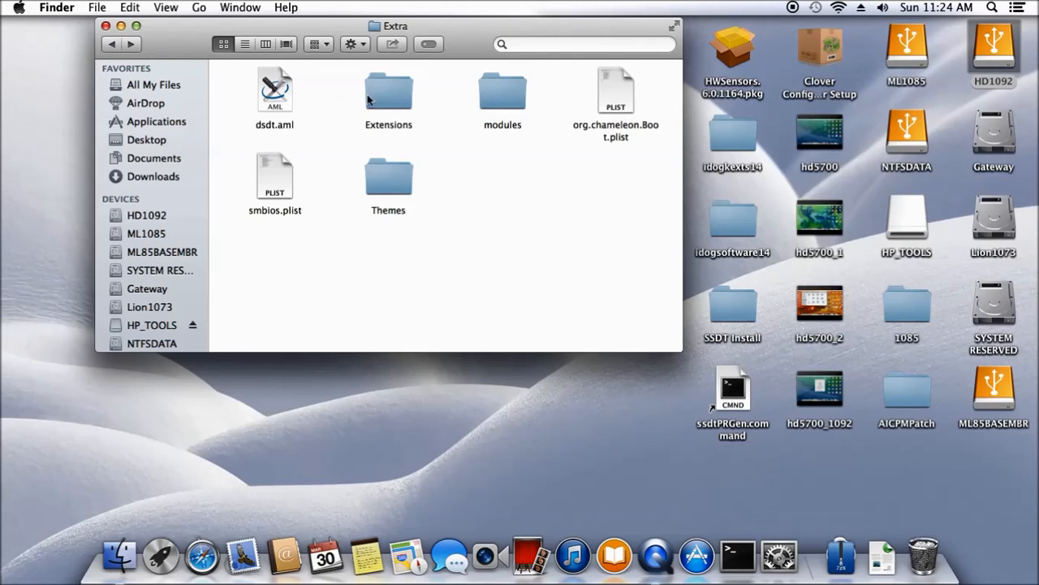
{"action": "double_click", "coordinate": [388, 89]}
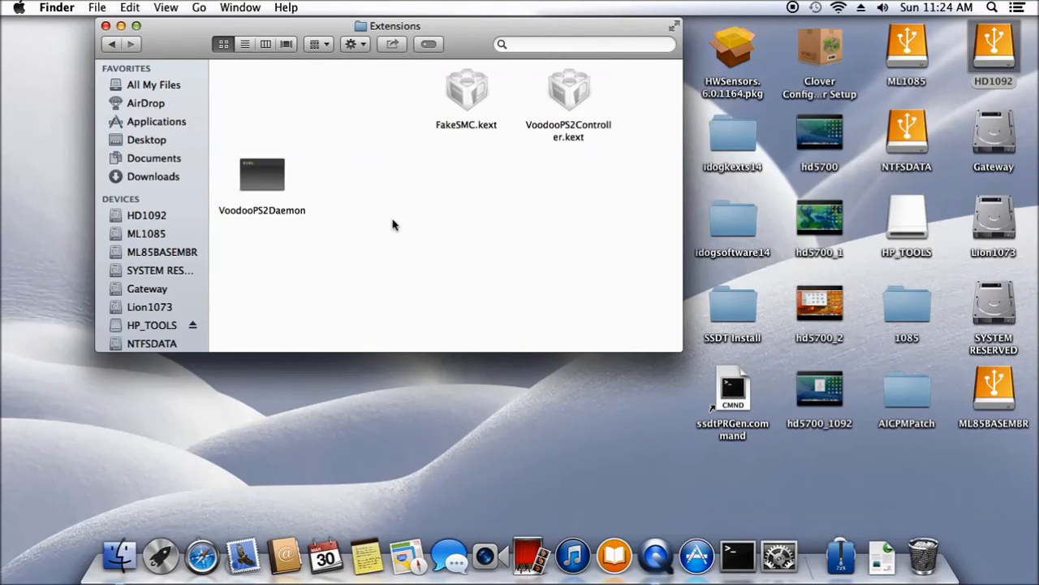
{"action": "right_click", "coordinate": [394, 225]}
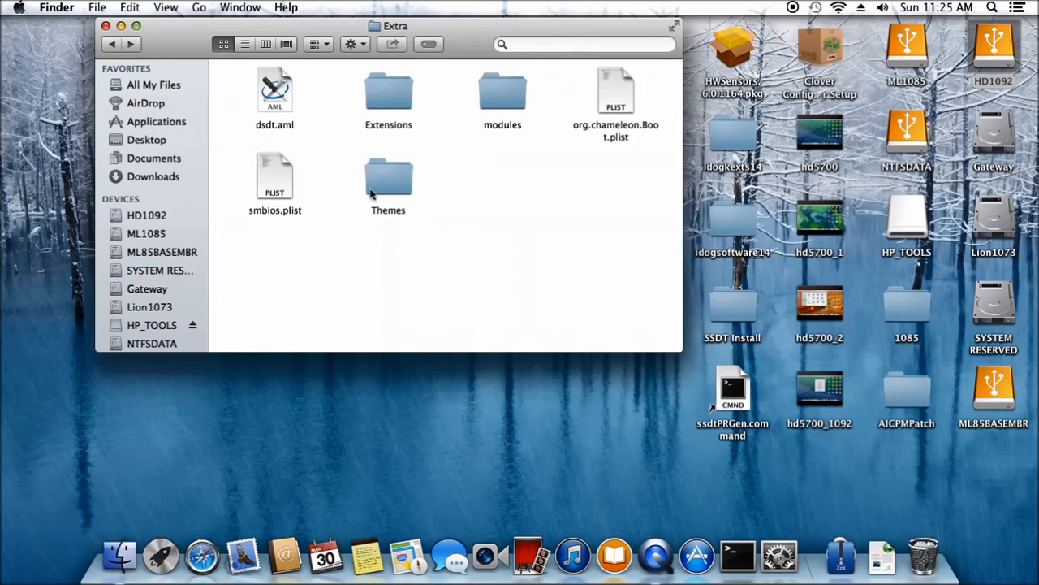
{"action": "left_click", "coordinate": [616, 90]}
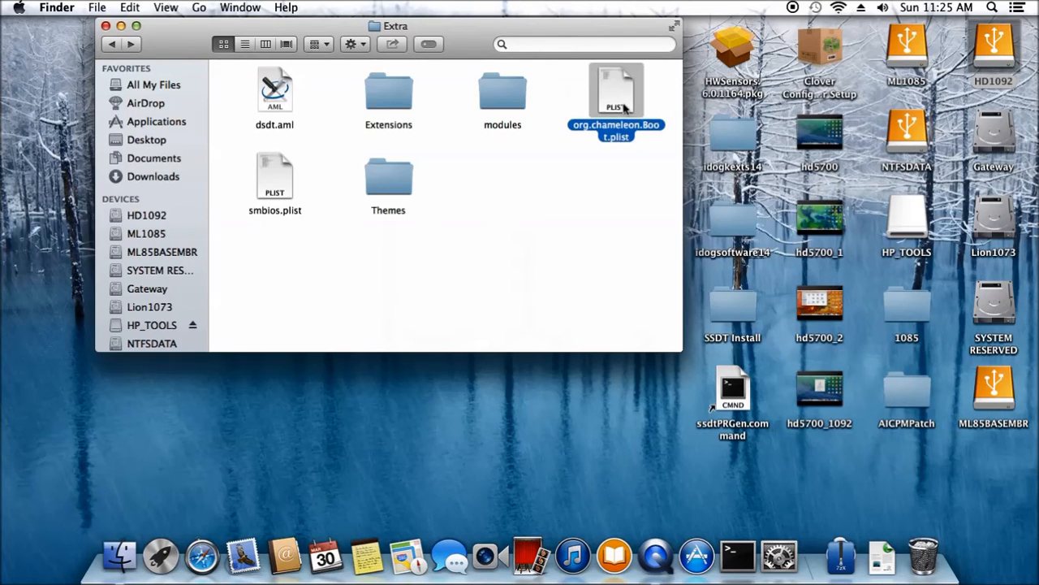